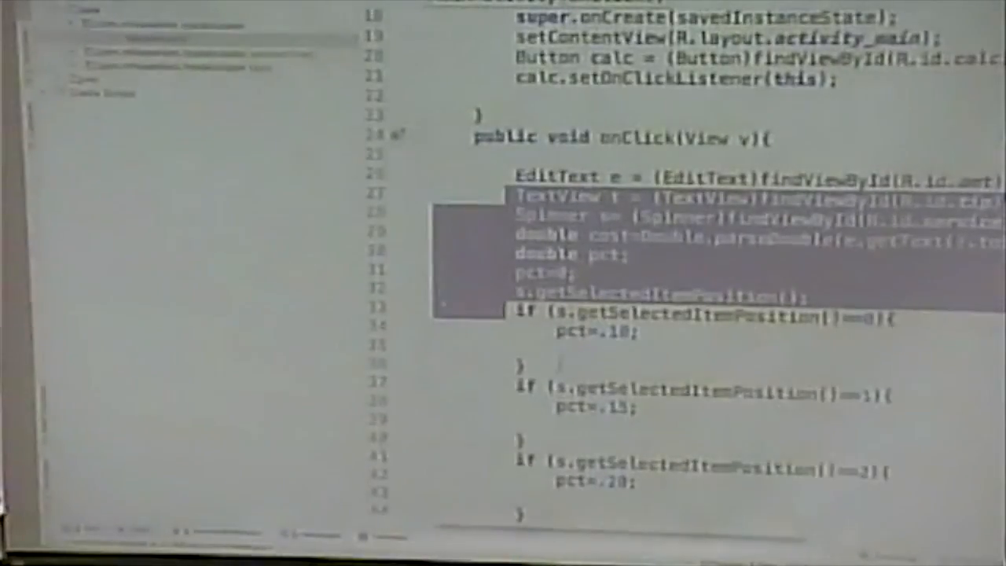
# Scroll the Project pane up to reach the tip calculator package.
pyautogui.scroll(3)
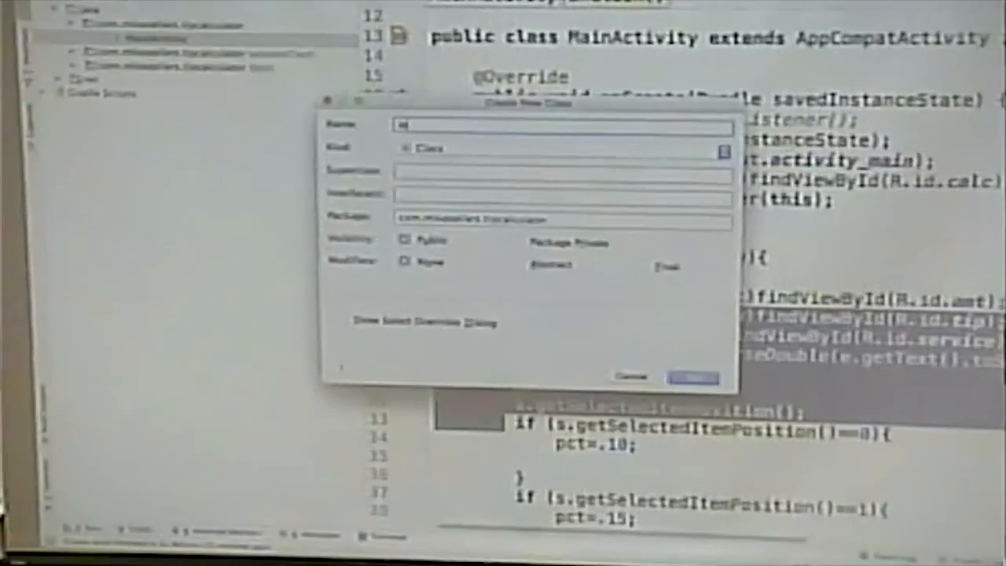
# Name the new class Tips and confirm its creation.
pyautogui.write('Tol')
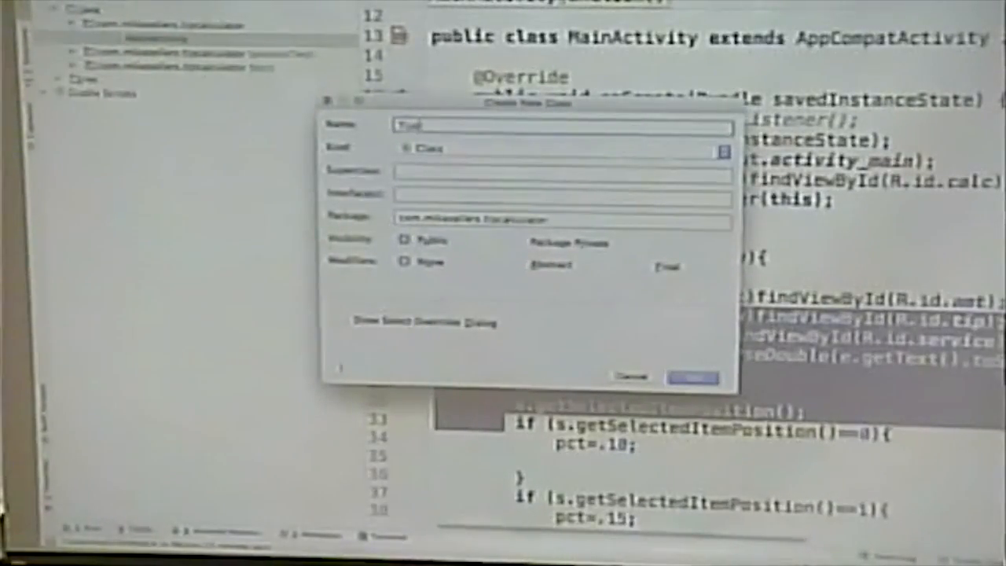
pyautogui.click(692, 377)
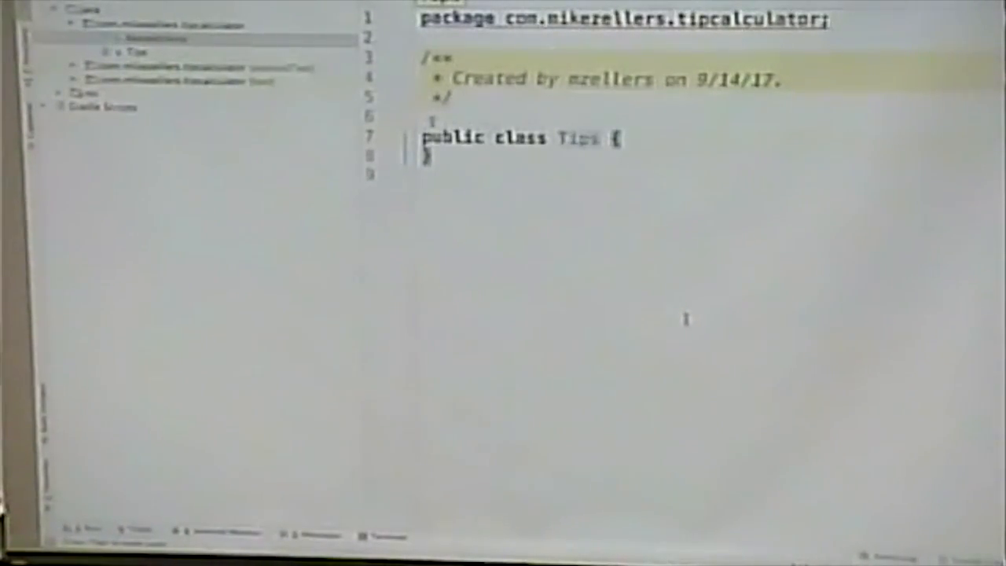
# Scroll through MainActivity's onClick tip-percentage logic to review it.
pyautogui.scroll(-3)
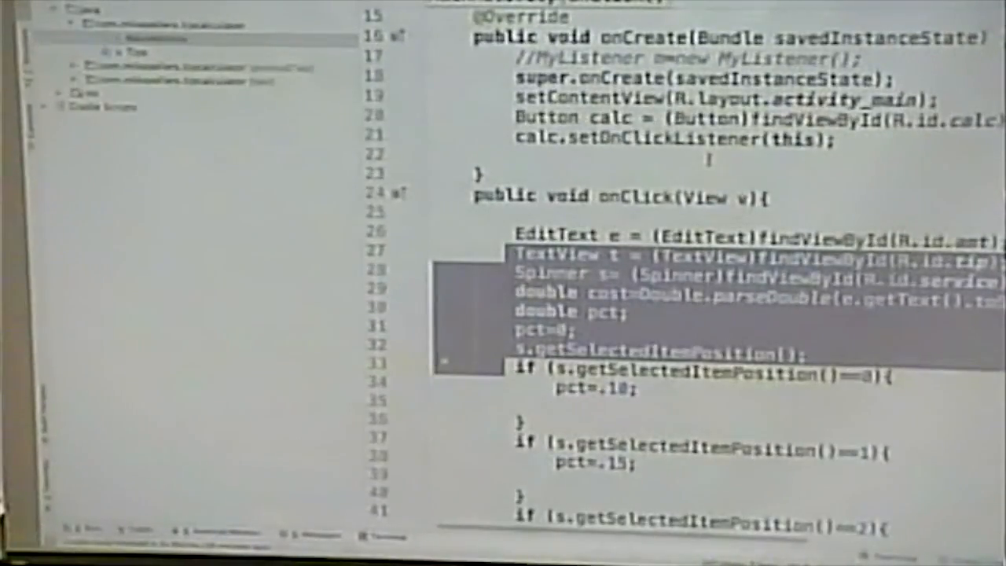
pyautogui.scroll(-3)
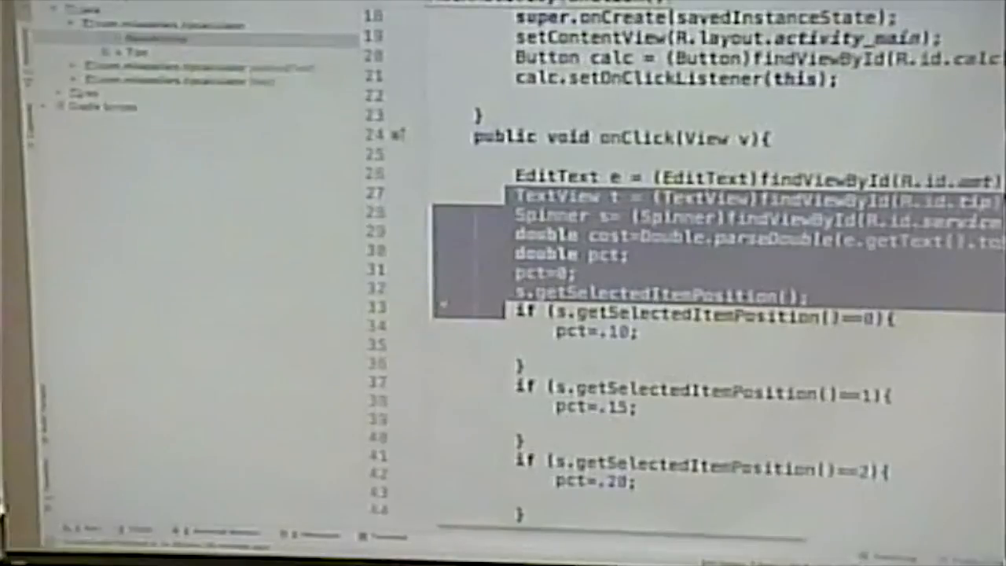
pyautogui.scroll(-3)
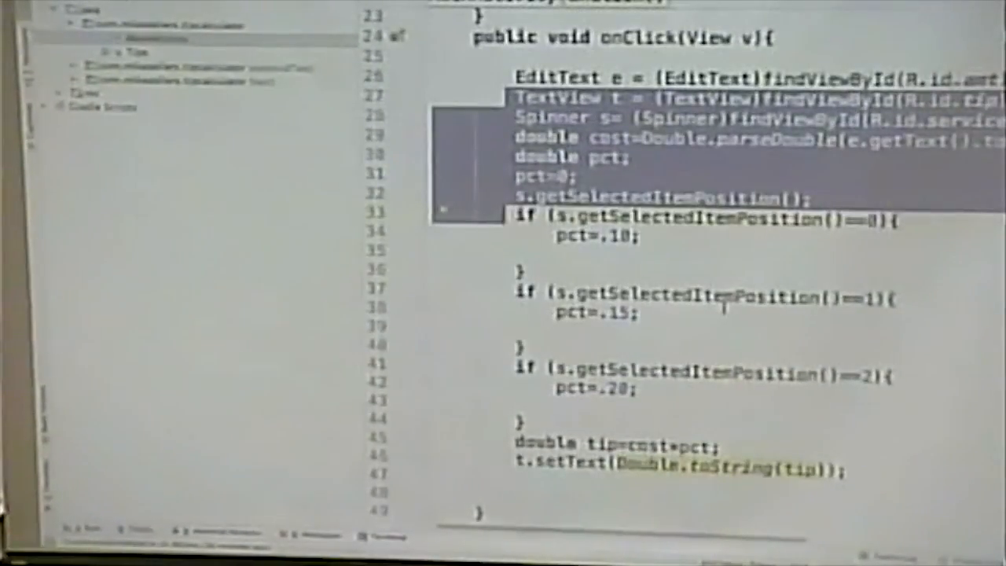
pyautogui.scroll(3)
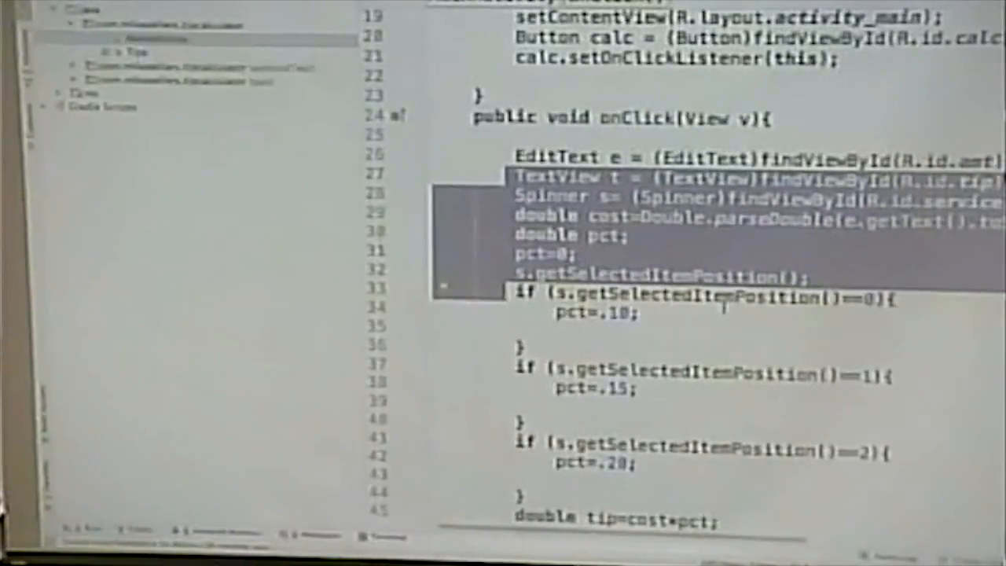
pyautogui.scroll(-3)
pyautogui.write('public double')
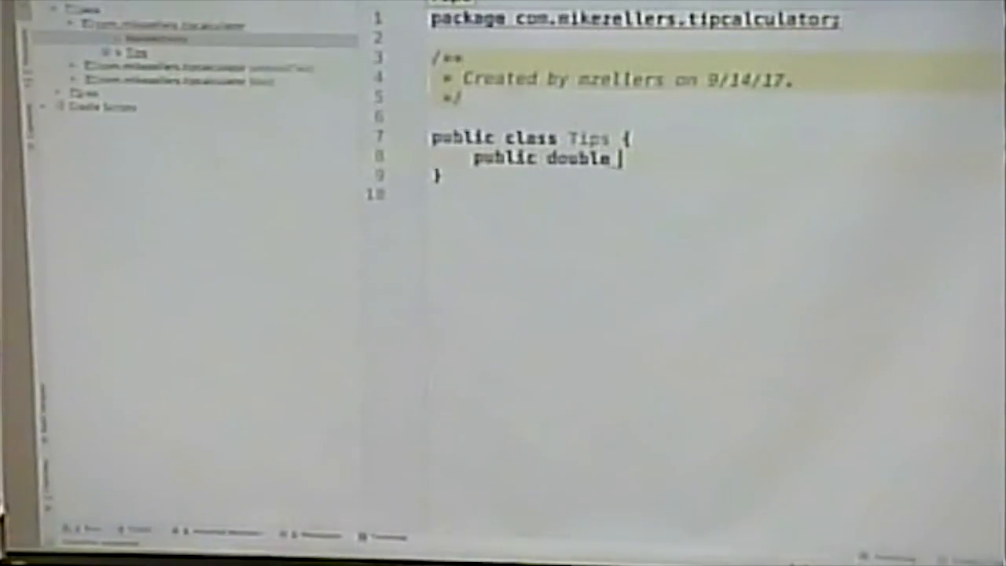
# Write the calcTip(double argAmt, int argService) method signature in Tips.java.
pyautogui.write('calcTip(double argAmt, int argServi')
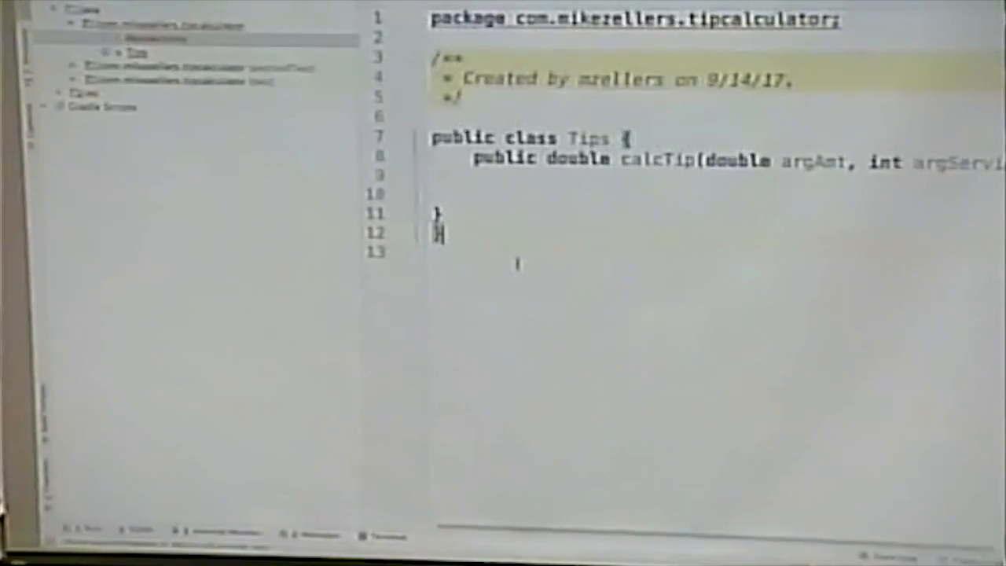
pyautogui.moveTo(567, 344)
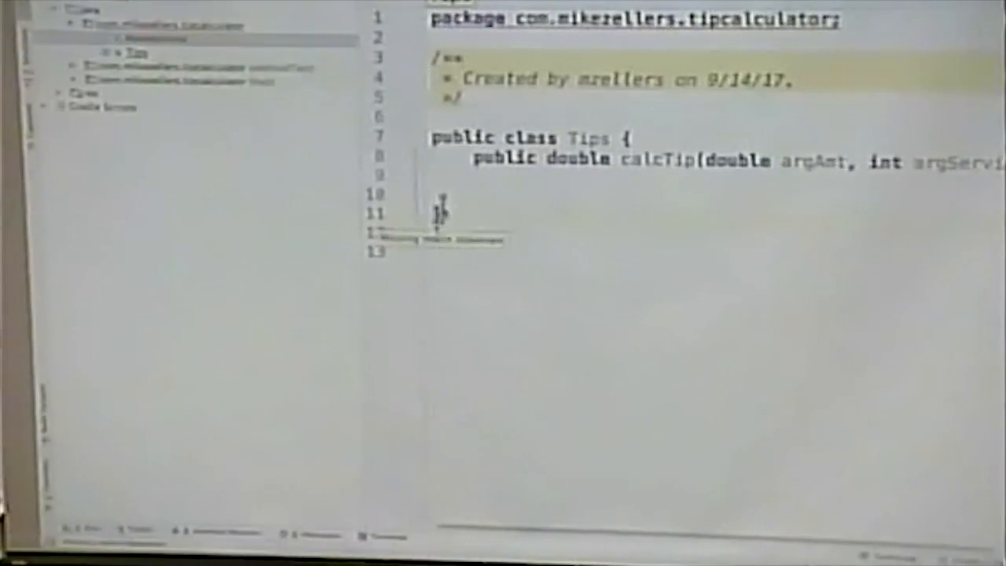
pyautogui.scroll(-3)
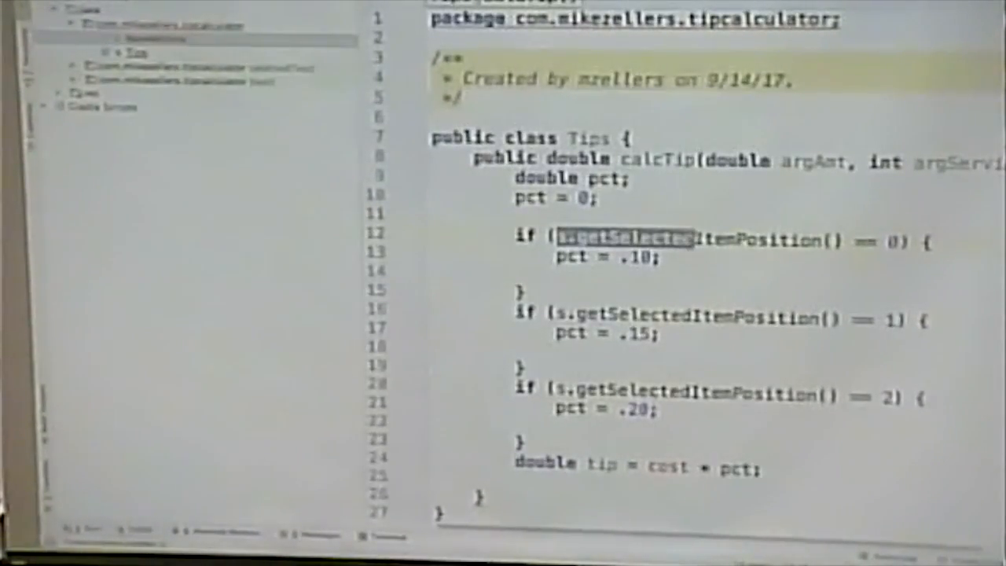
# Swap the first condition's spinner position call for the int service value, selecting the next.
pyautogui.write('int == 0) {')
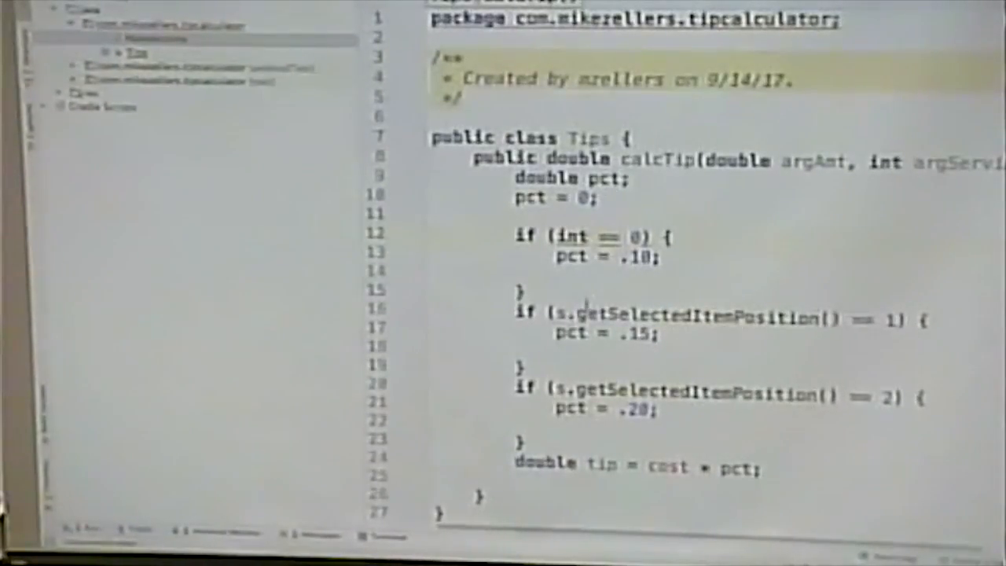
pyautogui.doubleClick(605, 317)
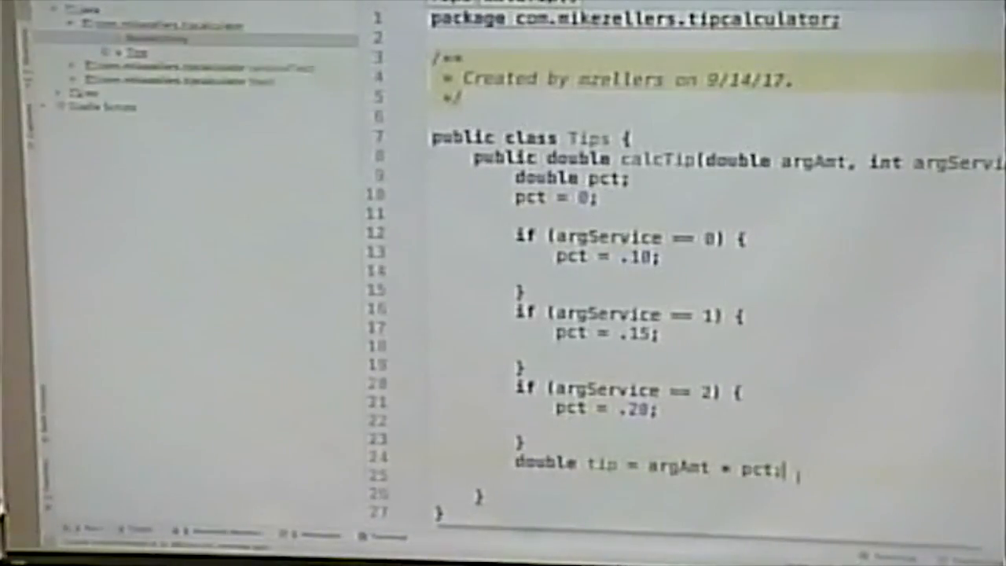
# Finish calcTip so it returns the computed tip.
pyautogui.write('tr')
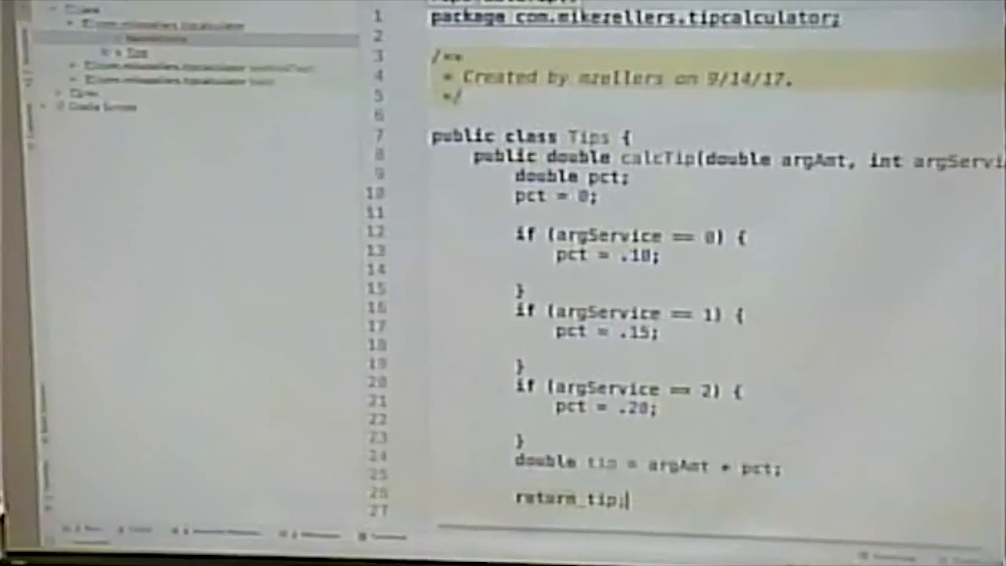
pyautogui.scroll(-3)
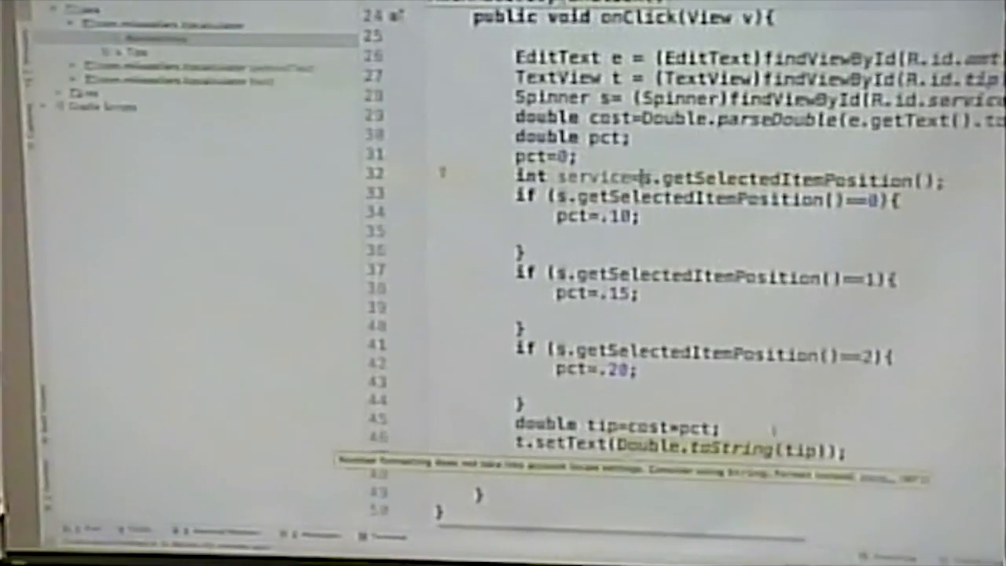
# Select the pct initialisation and three percentage if blocks in onClick for deletion.
pyautogui.moveTo(519, 177); pyautogui.dragTo(715, 429)
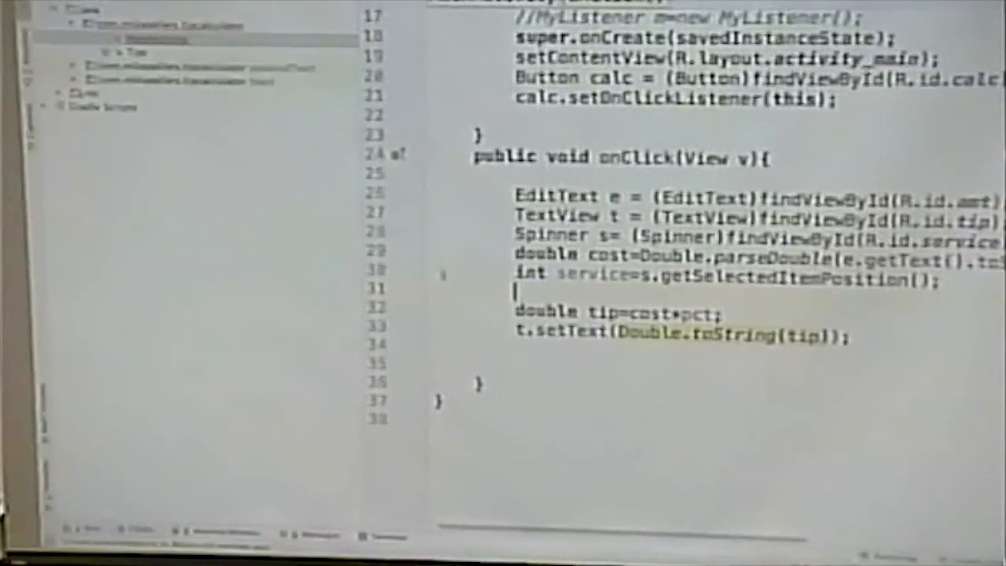
# In onClick, create Tips t = new Tips() and compute tip with t.calcTip().
pyautogui.write('Tip')
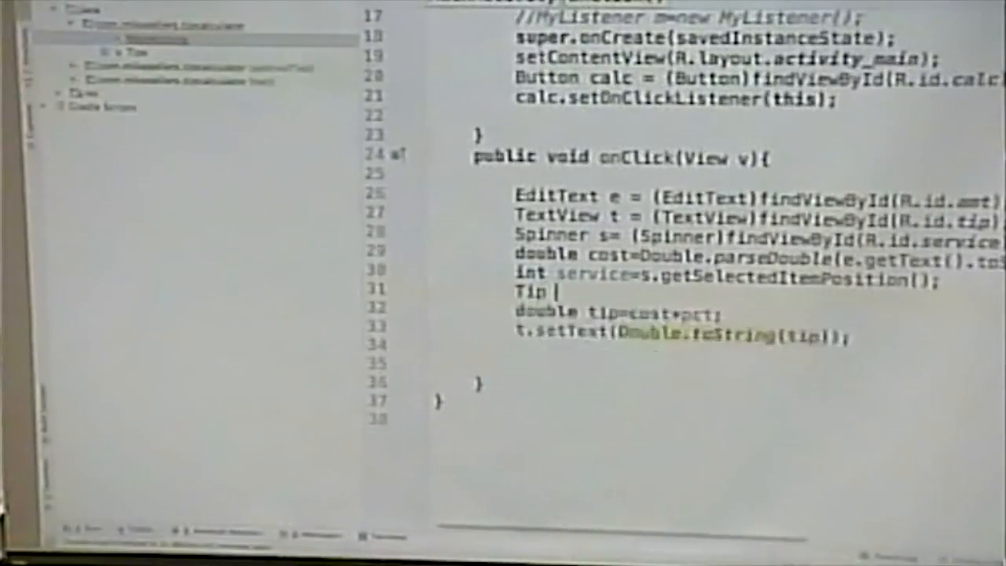
pyautogui.write('t=new Tip(')
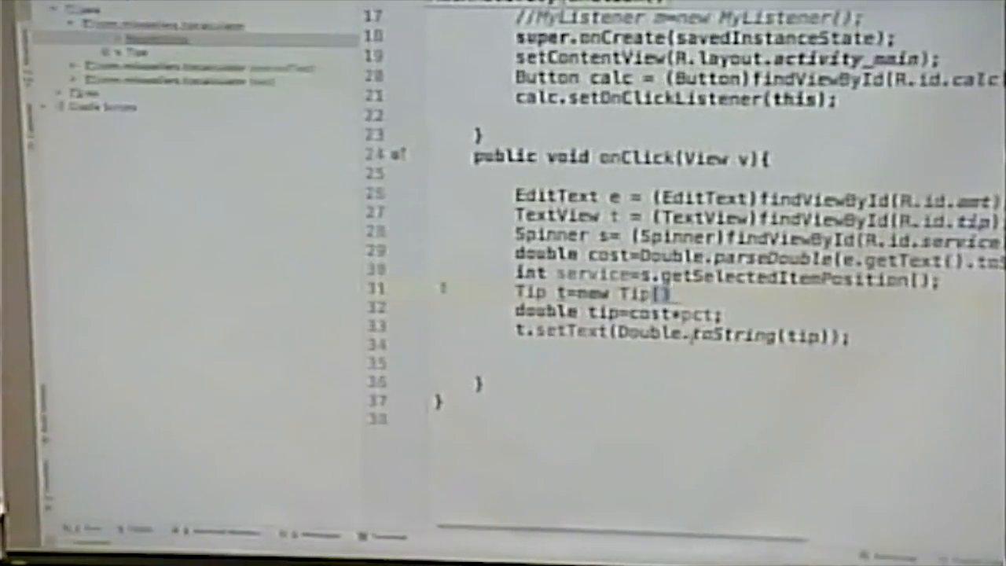
pyautogui.write(';')
pyautogui.press('Return')
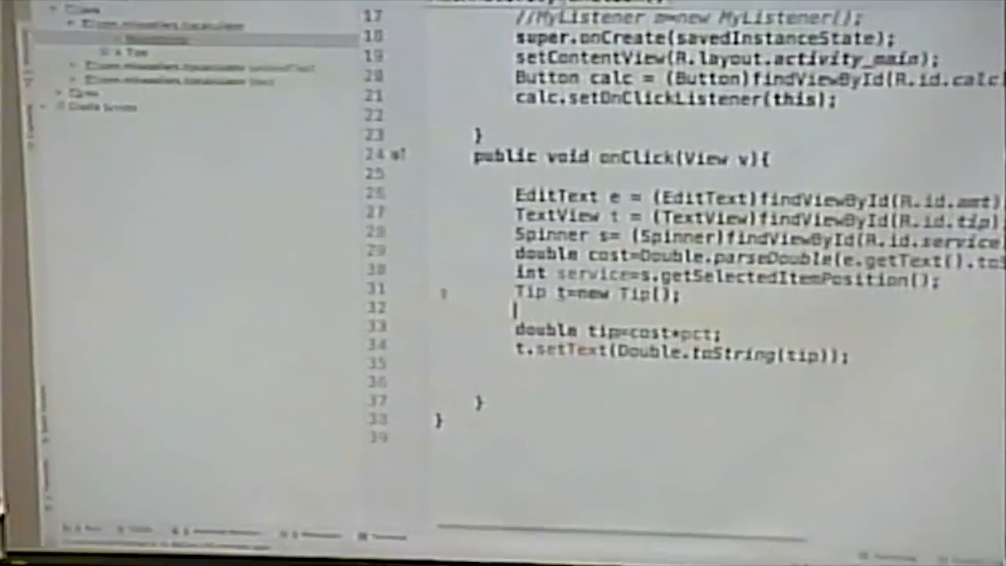
pyautogui.write('t.')
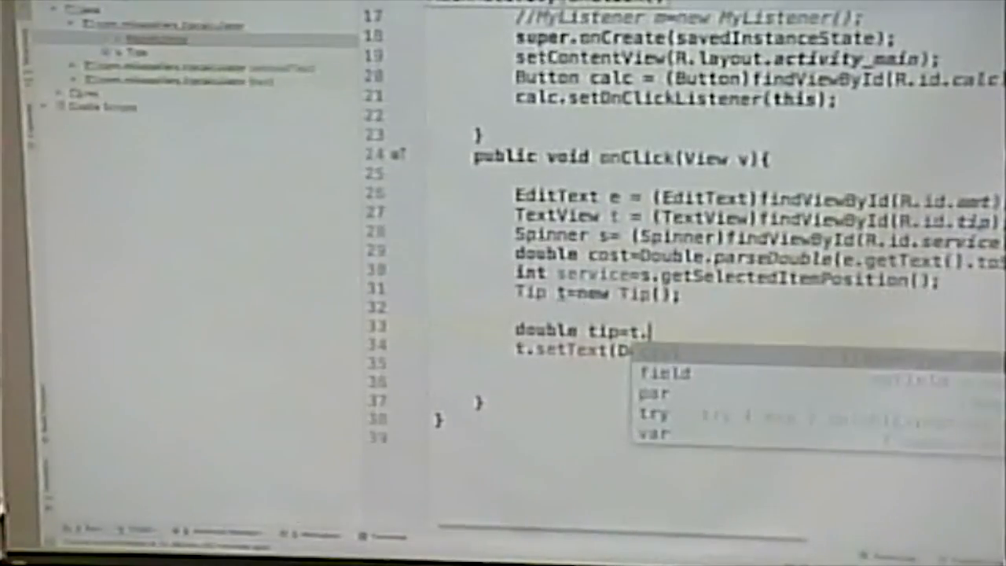
pyautogui.write('calcTi')
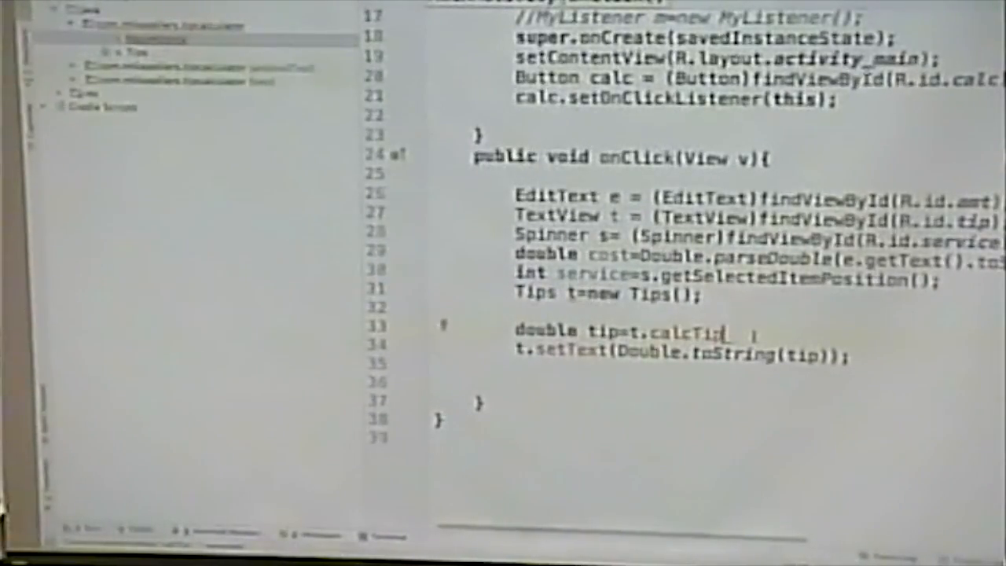
pyautogui.write('p()')
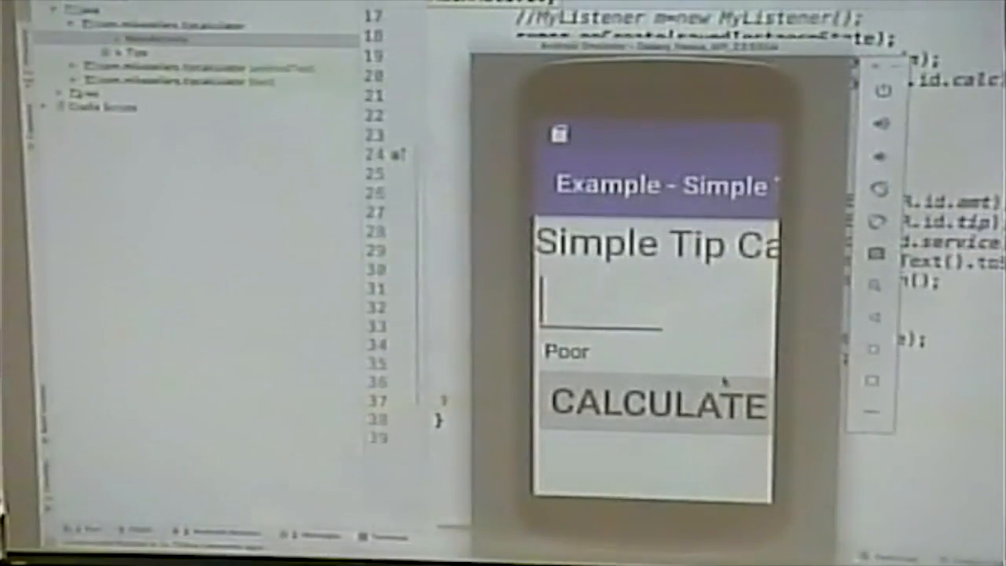
# Set the service level to Average and enter 11 in the bill field.
pyautogui.click(567, 351)
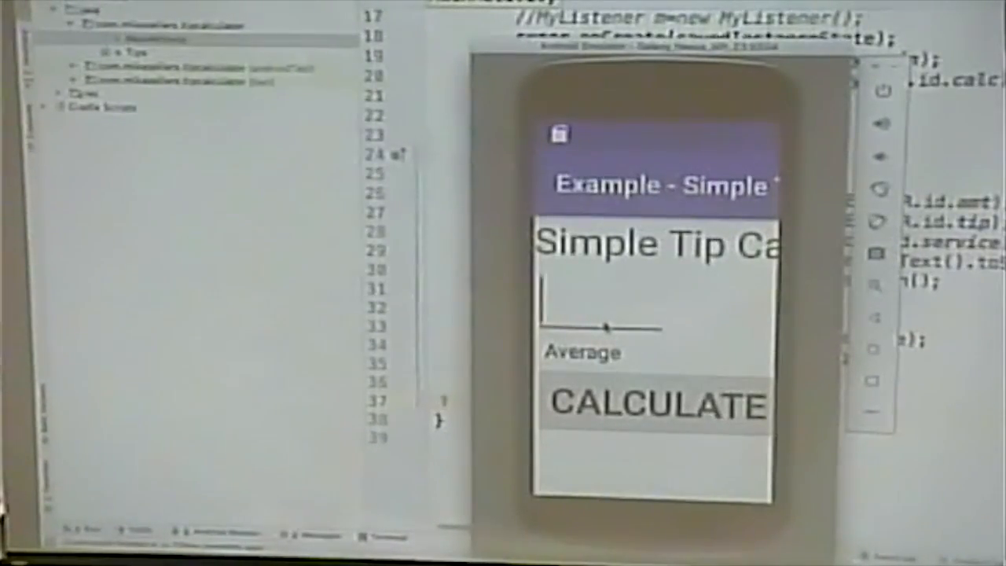
pyautogui.write('11')
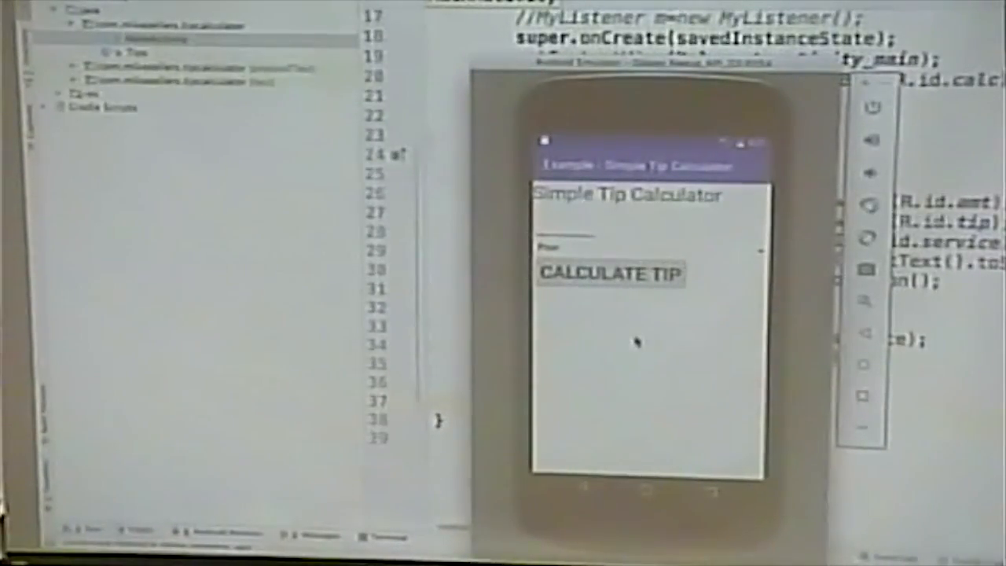
# Enter a 120 bill and pick a service level from the spinner list.
pyautogui.write('120')
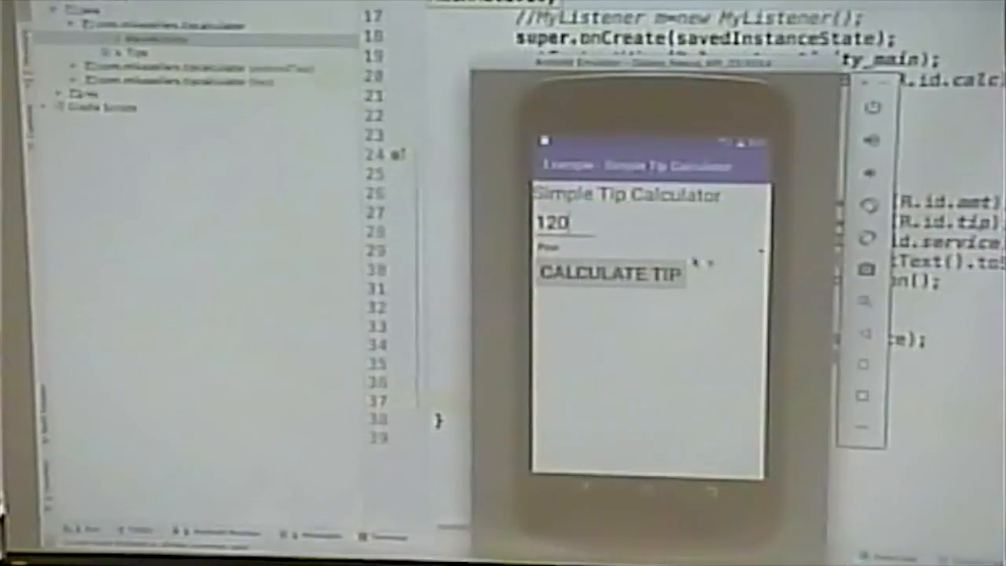
pyautogui.click(609, 275)
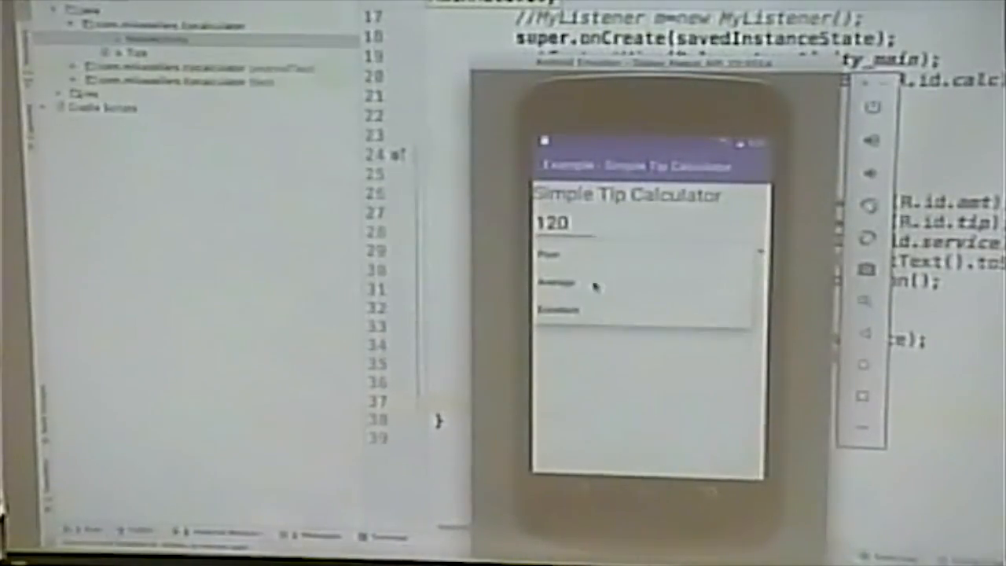
pyautogui.click(611, 273)
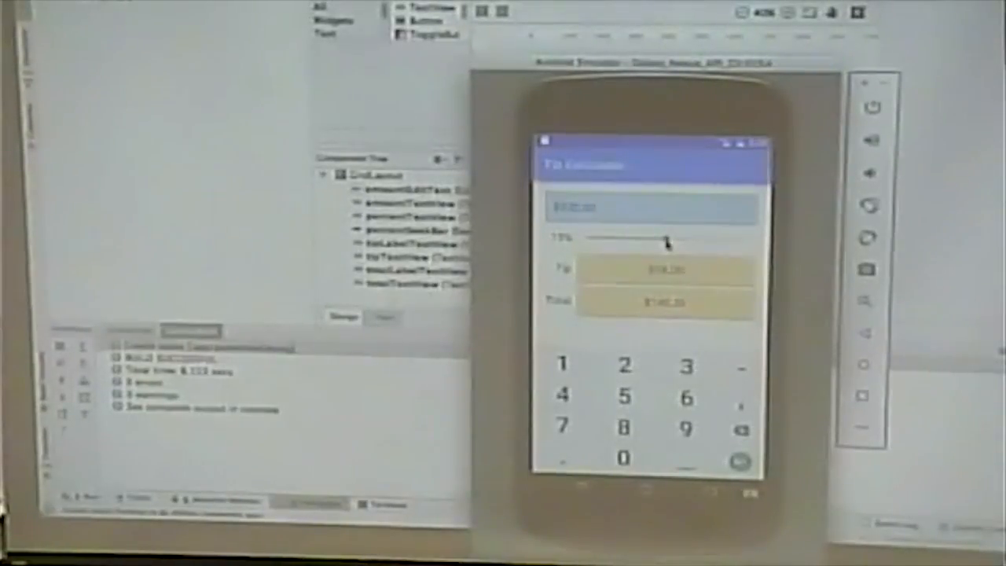
# Drag the tip slider back and forth, settling the tip around 17%.
pyautogui.moveTo(667, 240); pyautogui.dragTo(644, 243)
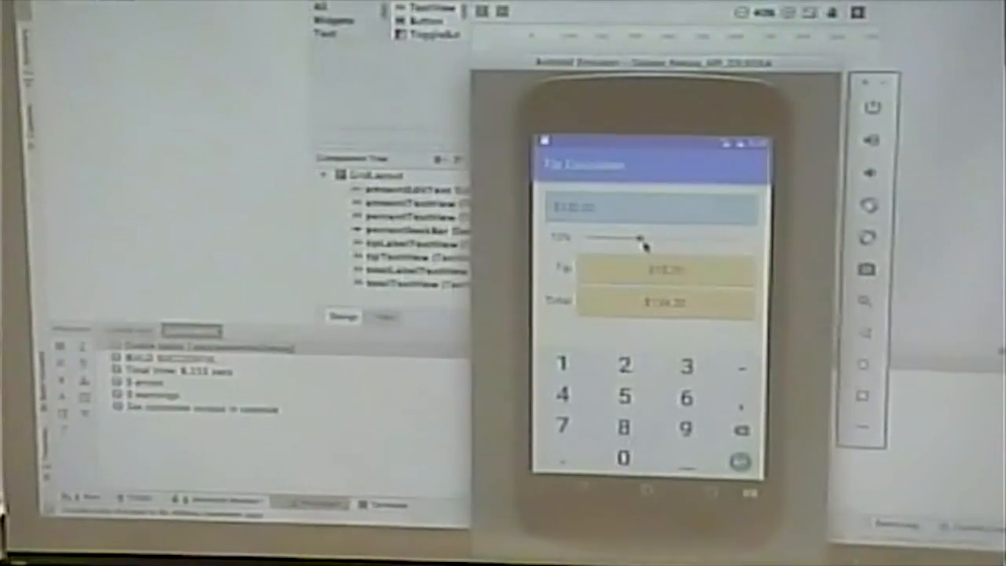
pyautogui.moveTo(641, 239); pyautogui.dragTo(680, 242)
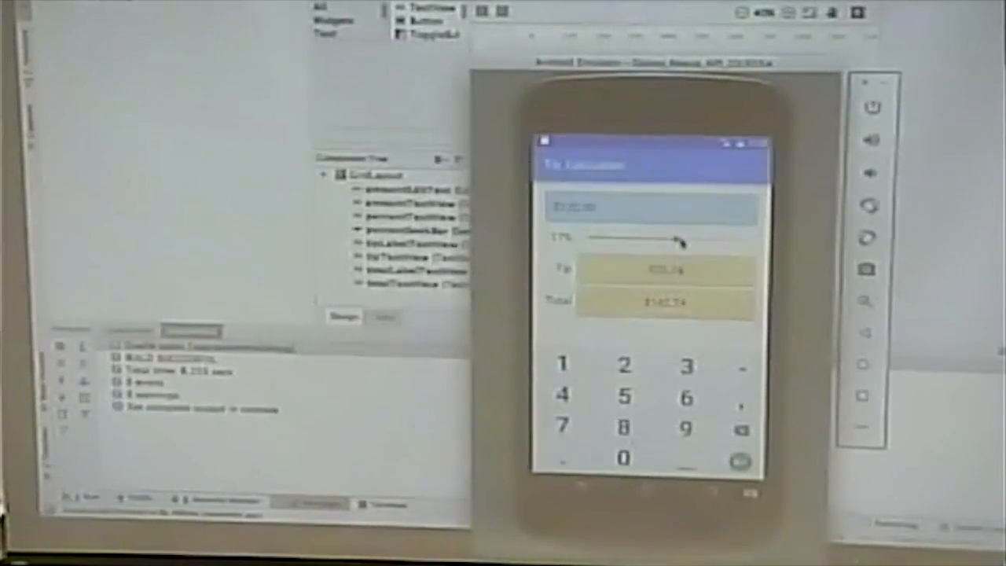
pyautogui.moveTo(680, 240); pyautogui.dragTo(636, 237)
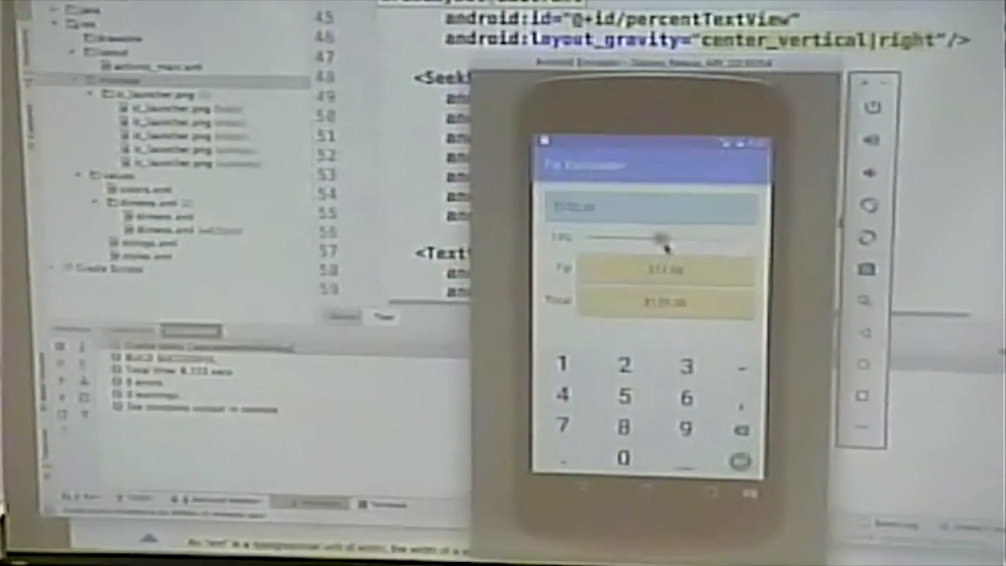
# Slide the tip percentage down and then back up in the running app.
pyautogui.moveTo(660, 238); pyautogui.dragTo(585, 240)
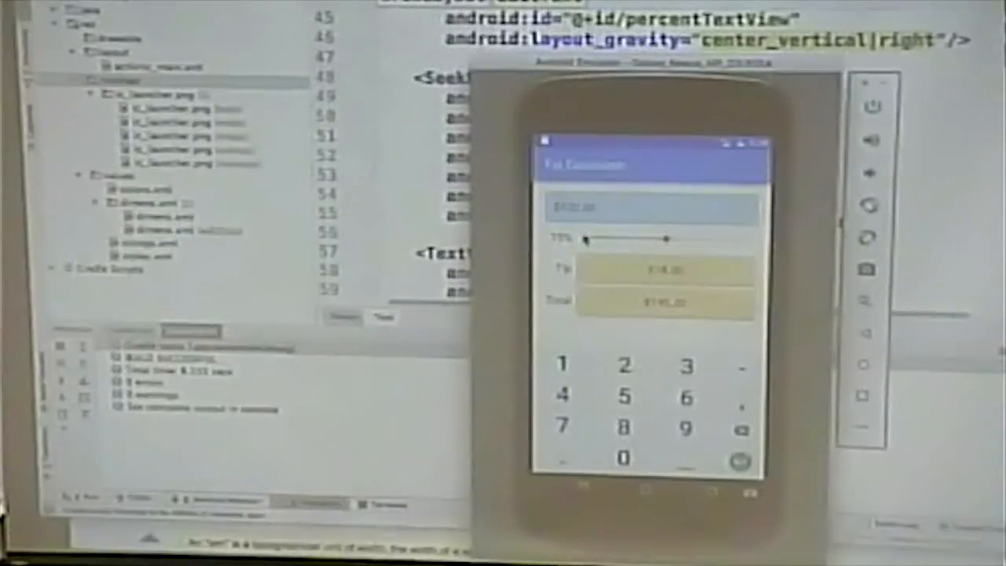
pyautogui.moveTo(586, 239); pyautogui.dragTo(668, 240)
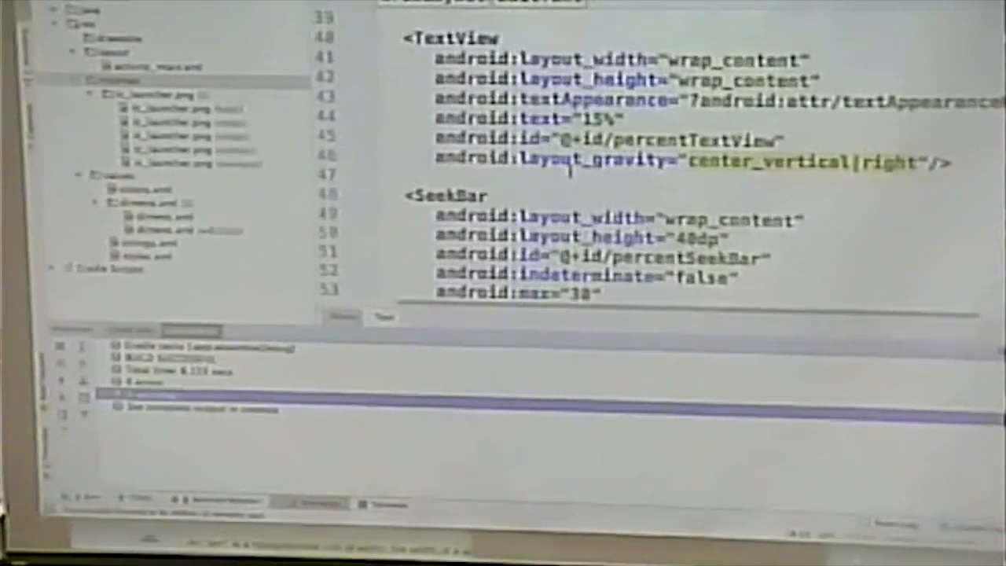
pyautogui.scroll(-3)
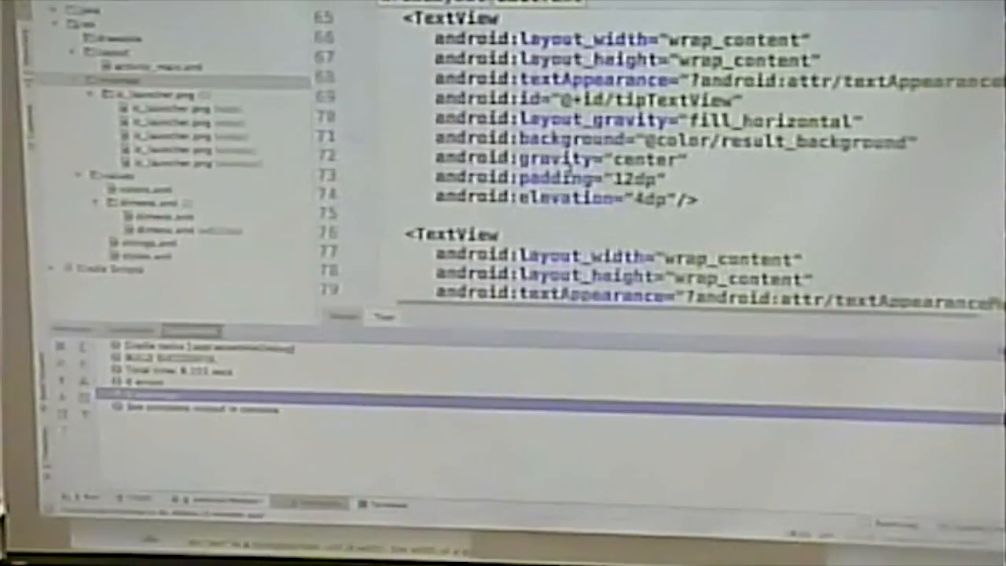
pyautogui.scroll(-3)
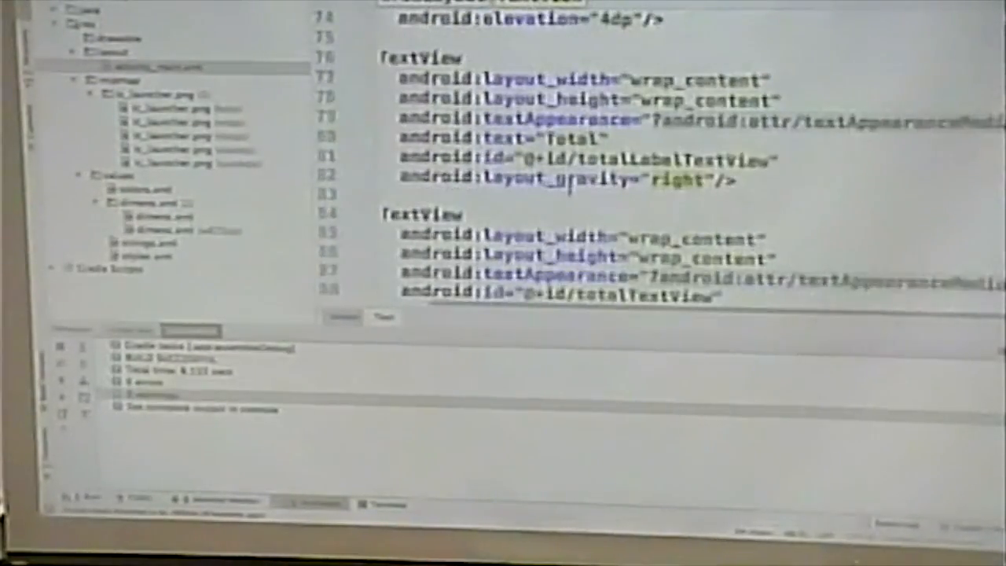
pyautogui.scroll(-3)
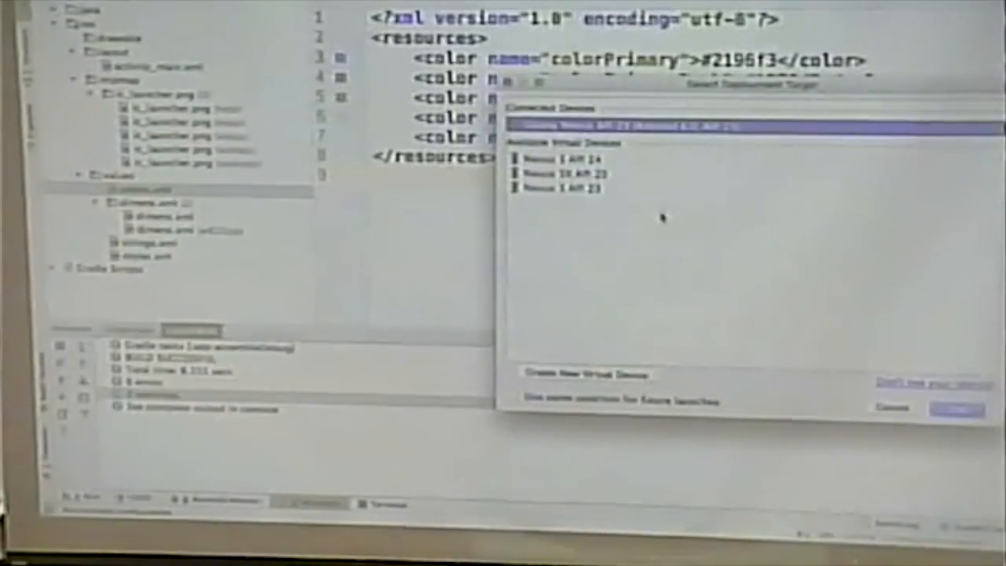
# Launch the tip calculator on the connected emulator.
pyautogui.click(957, 408)
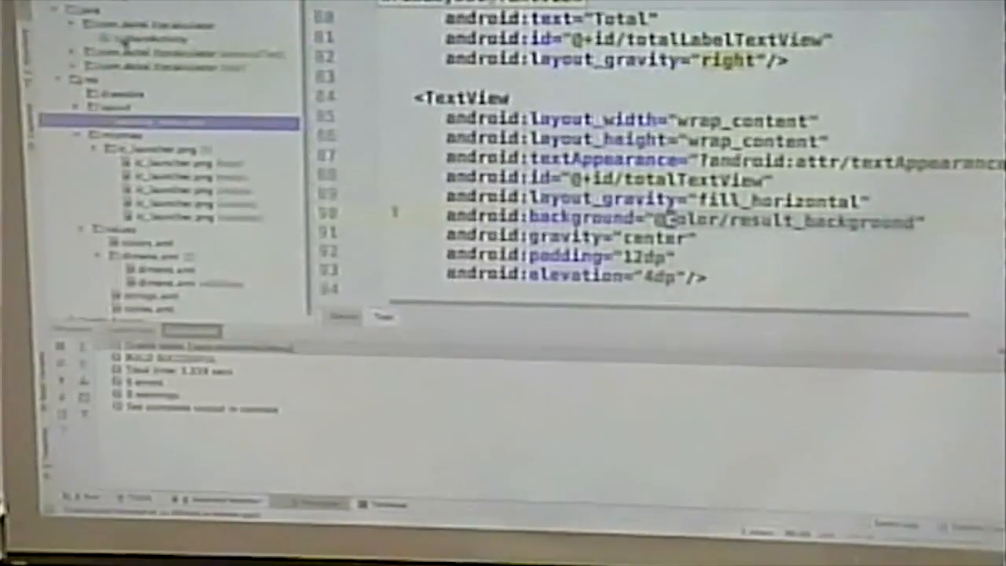
# Open MainActivity, select the currencyFormat field, and scroll toward onCreate.
pyautogui.click(145, 39)
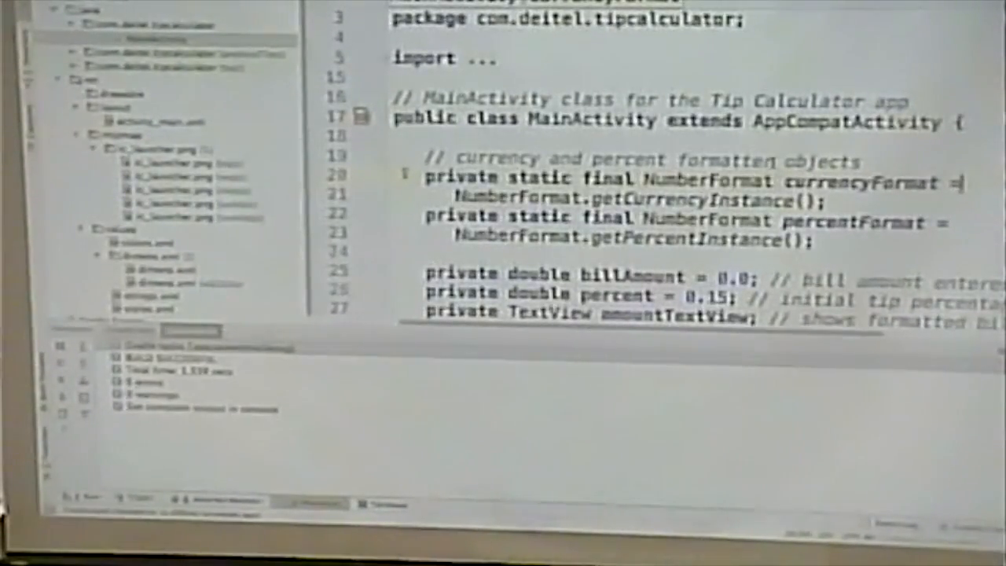
pyautogui.scroll(-3)
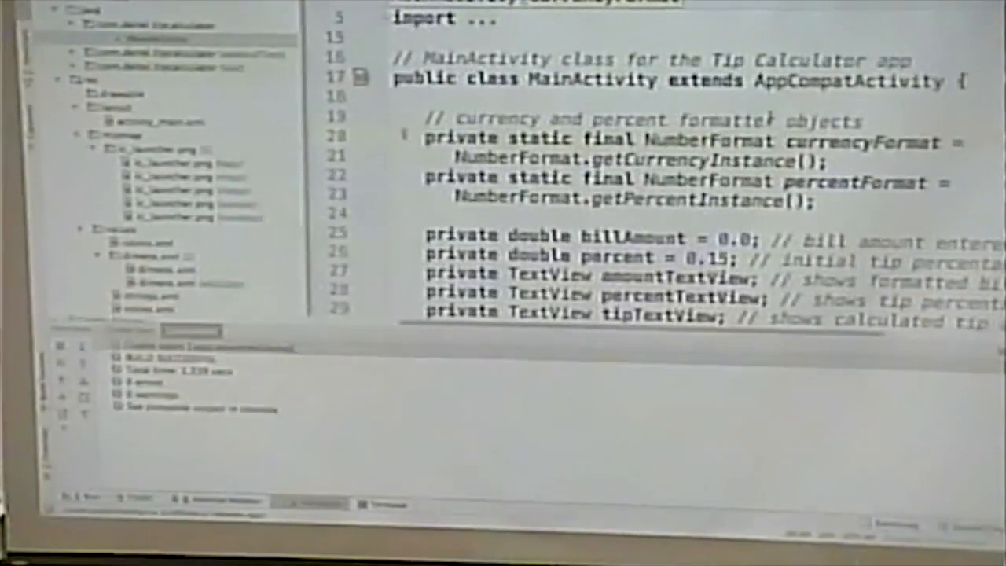
pyautogui.doubleClick(704, 142)
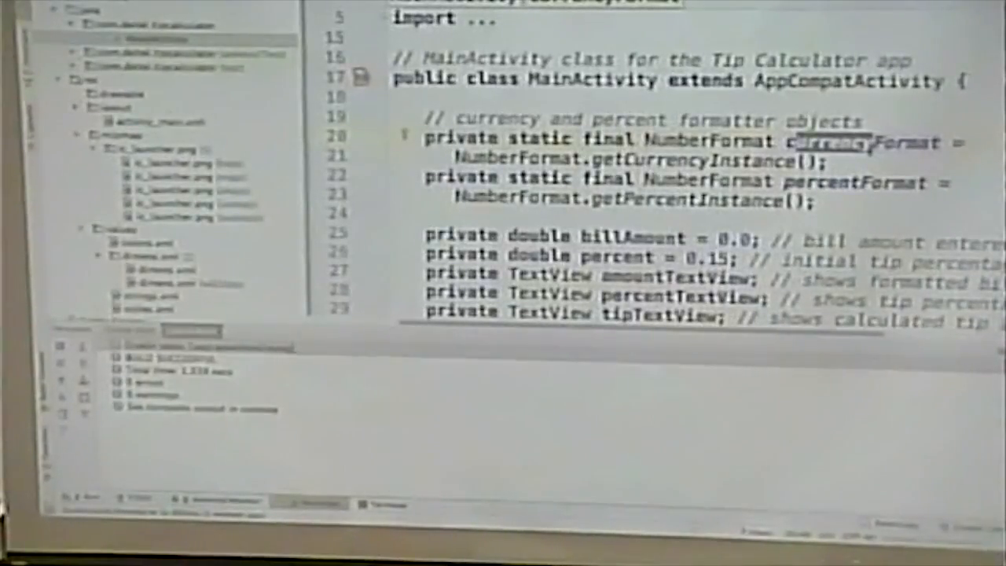
pyautogui.scroll(-3)
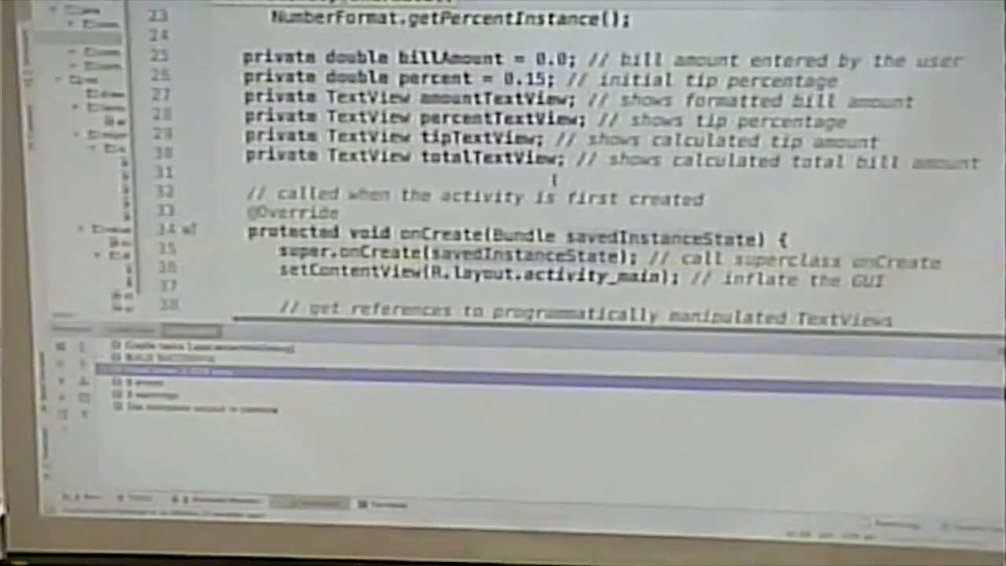
pyautogui.scroll(-3)
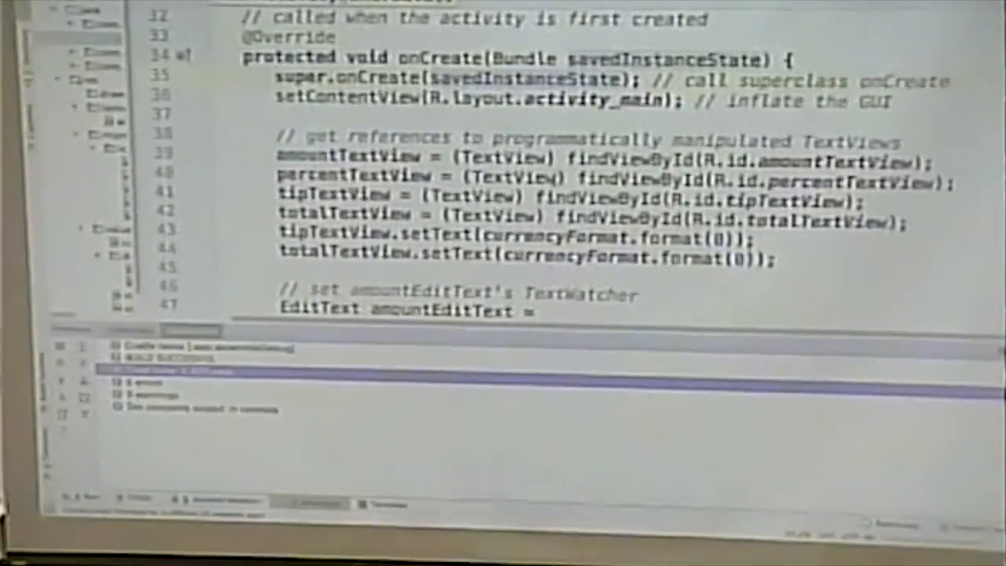
pyautogui.scroll(-3)
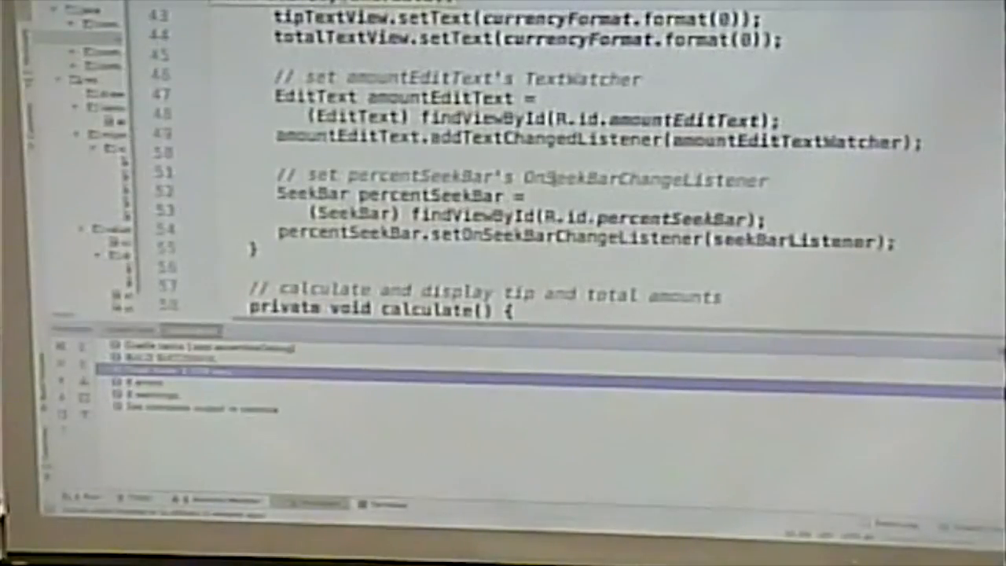
pyautogui.scroll(-3)
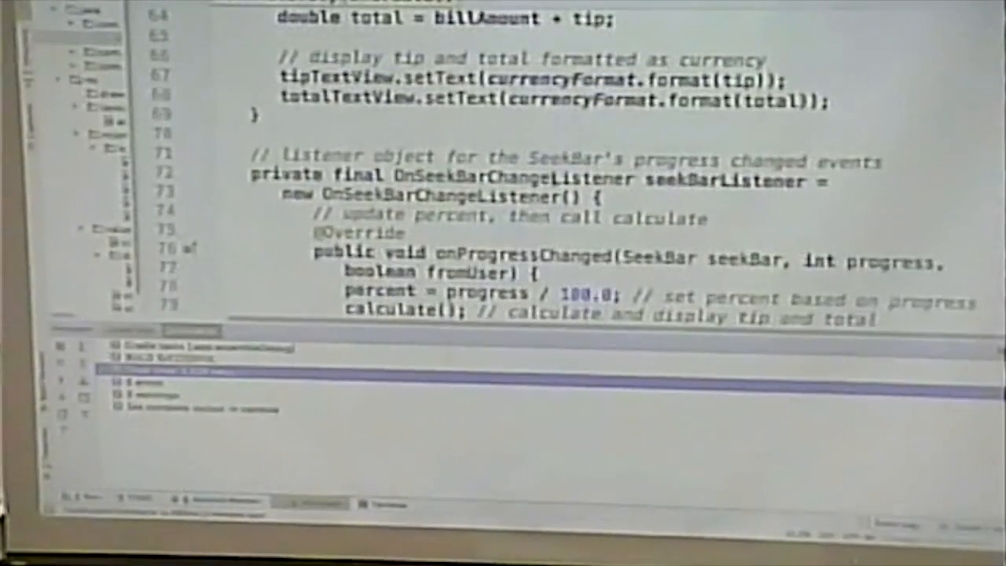
pyautogui.scroll(-3)
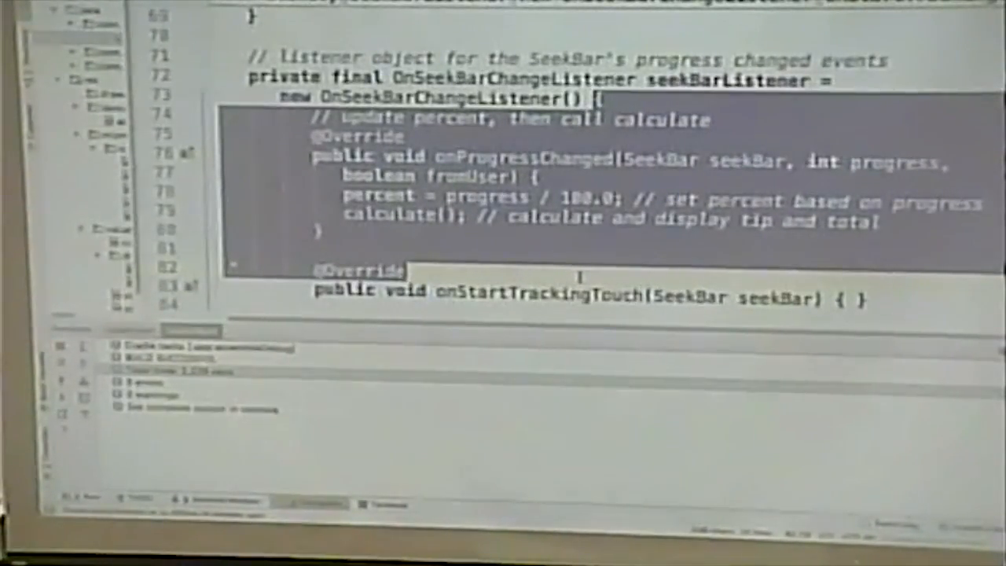
pyautogui.scroll(-3)
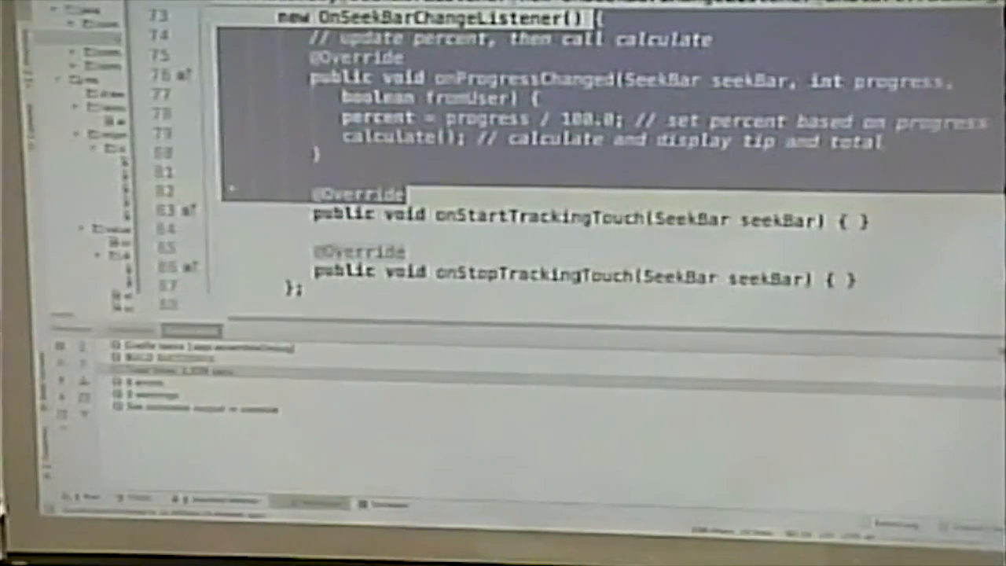
pyautogui.scroll(-3)
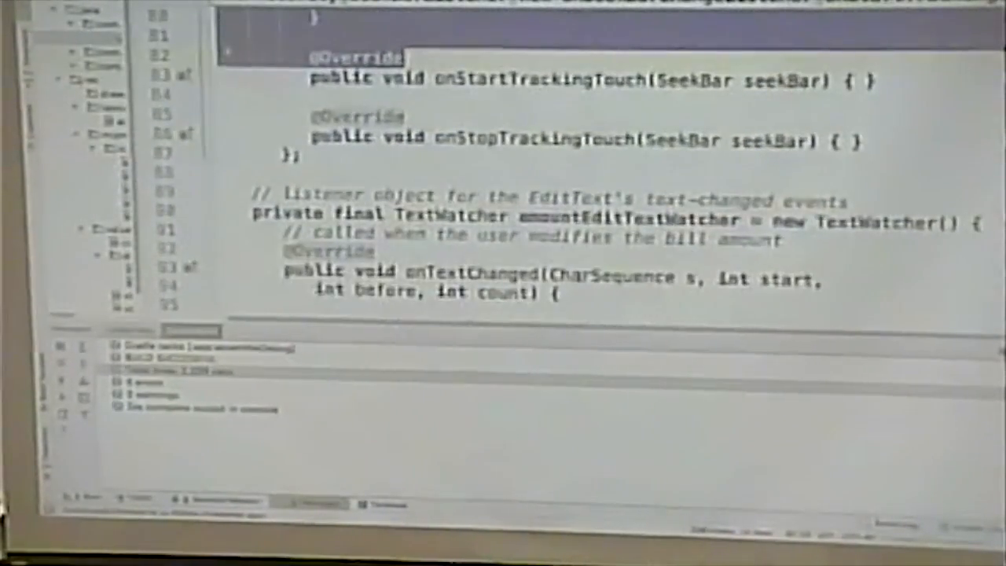
pyautogui.scroll(3)
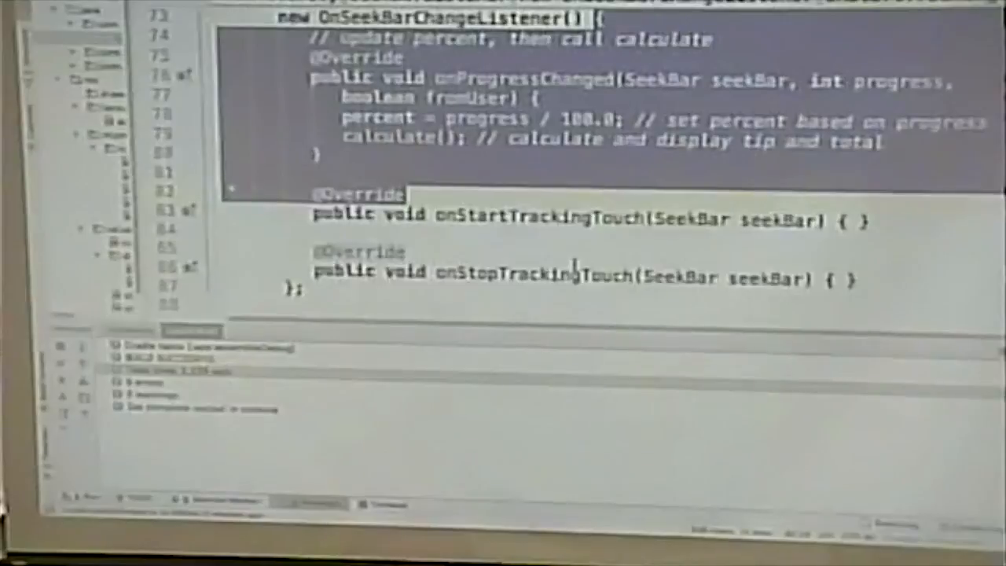
pyautogui.scroll(3)
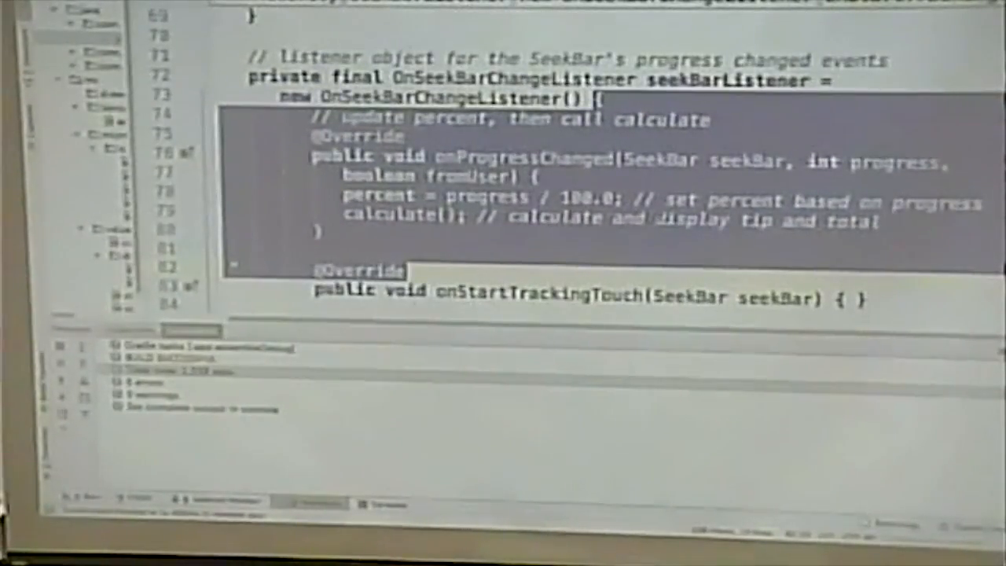
pyautogui.scroll(-3)
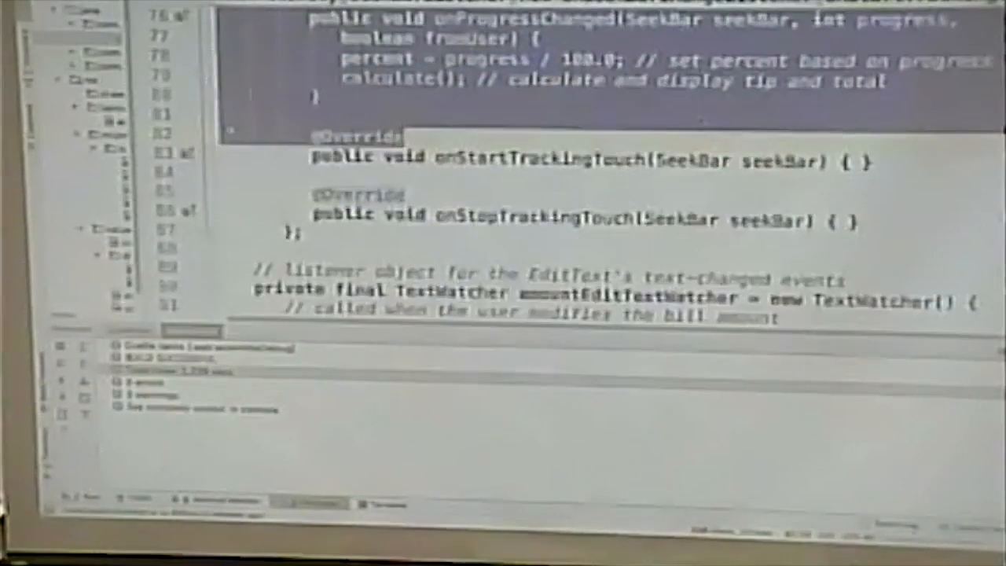
pyautogui.scroll(-3)
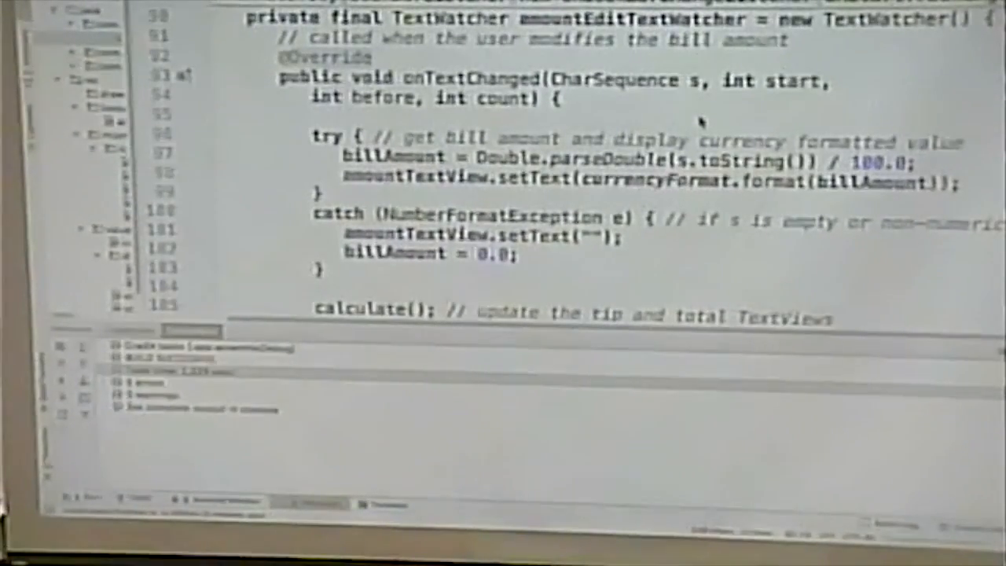
pyautogui.scroll(-3)
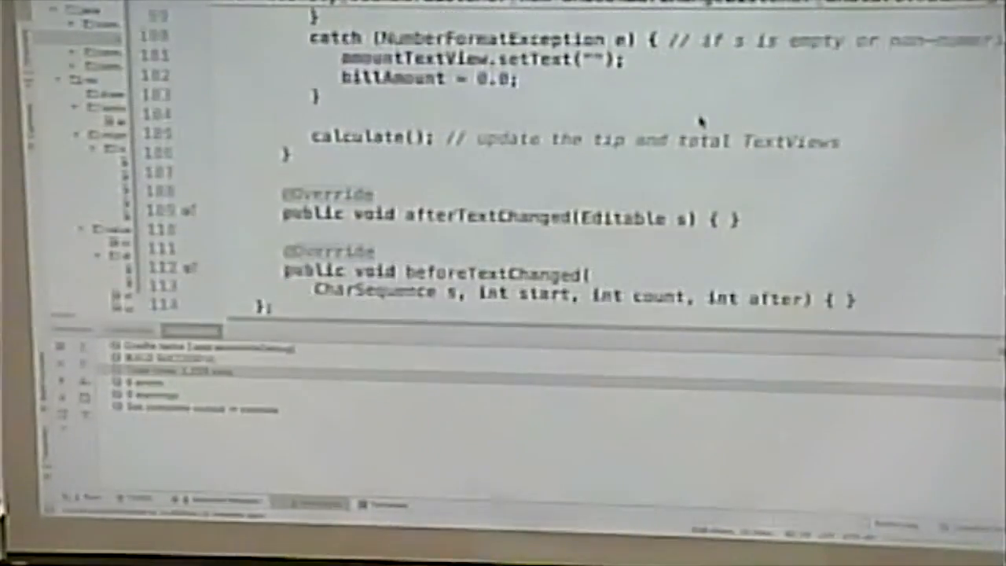
pyautogui.scroll(3)
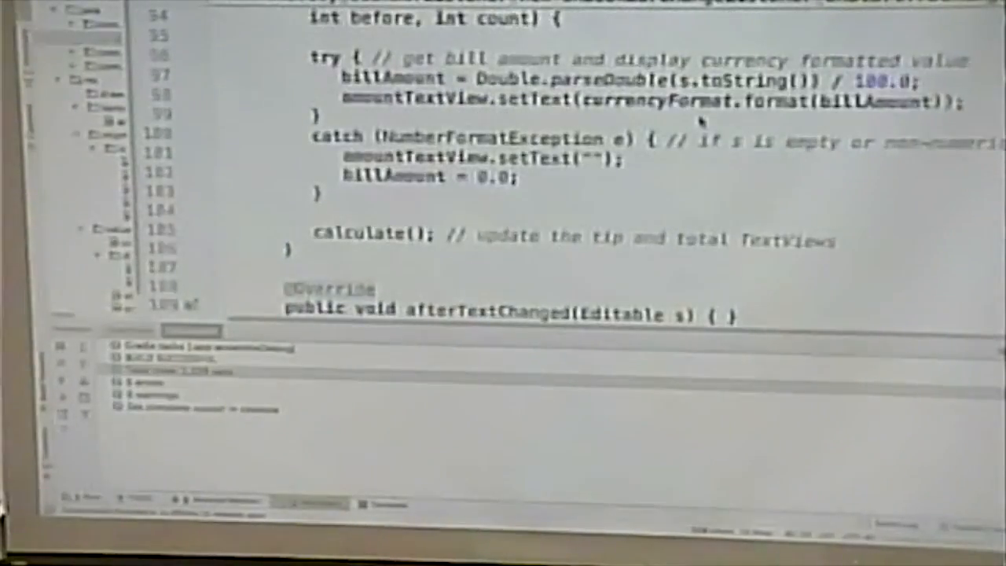
pyautogui.scroll(3)
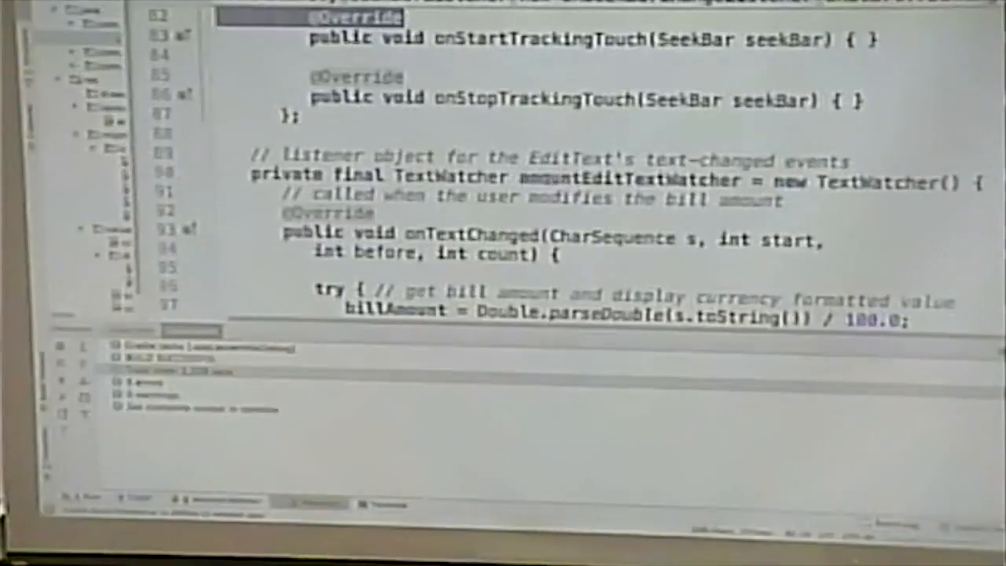
pyautogui.doubleClick(471, 176)
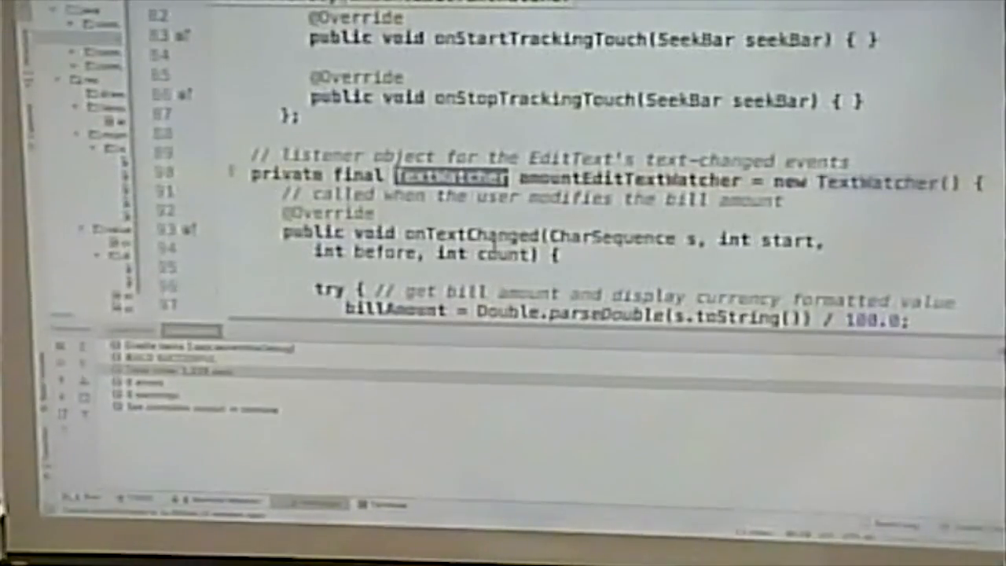
pyautogui.scroll(-3)
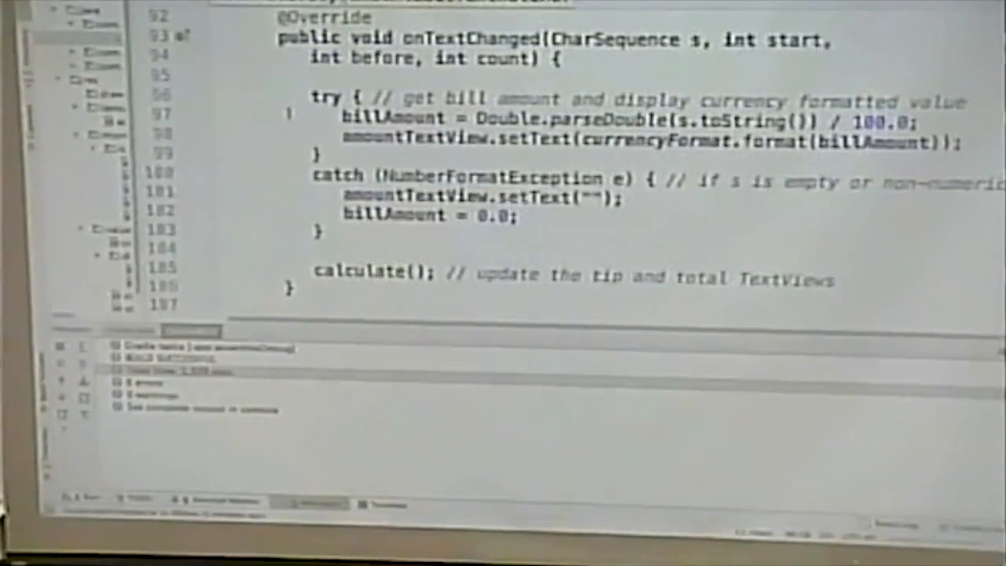
pyautogui.scroll(-3)
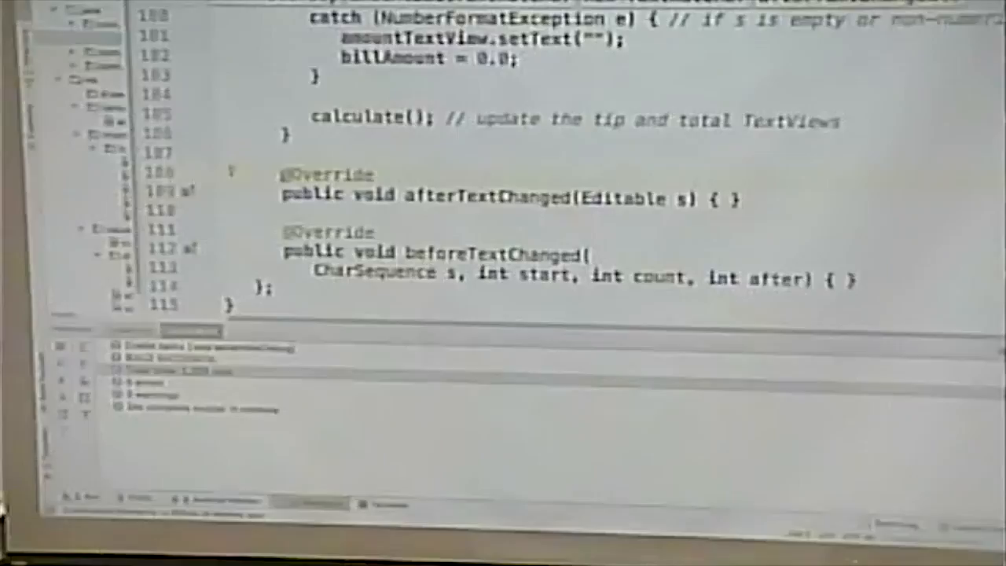
pyautogui.scroll(3)
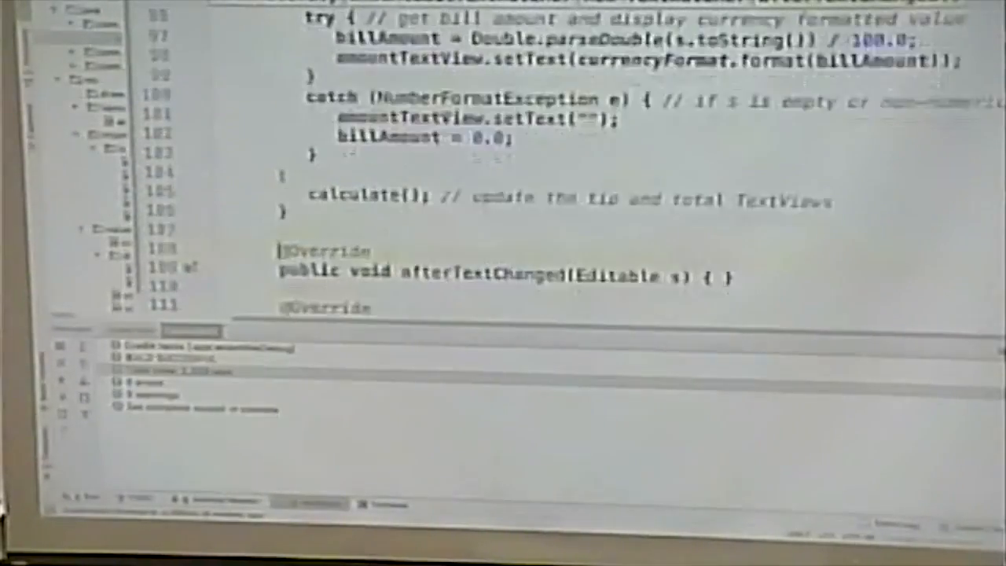
pyautogui.scroll(3)
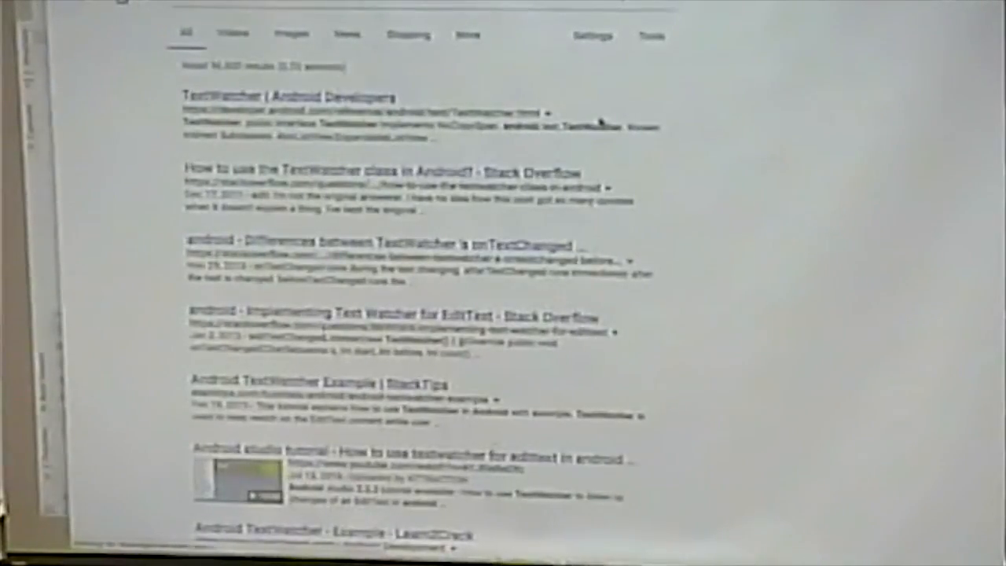
# Browse Google results for TextWatcher.
pyautogui.click(287, 97)
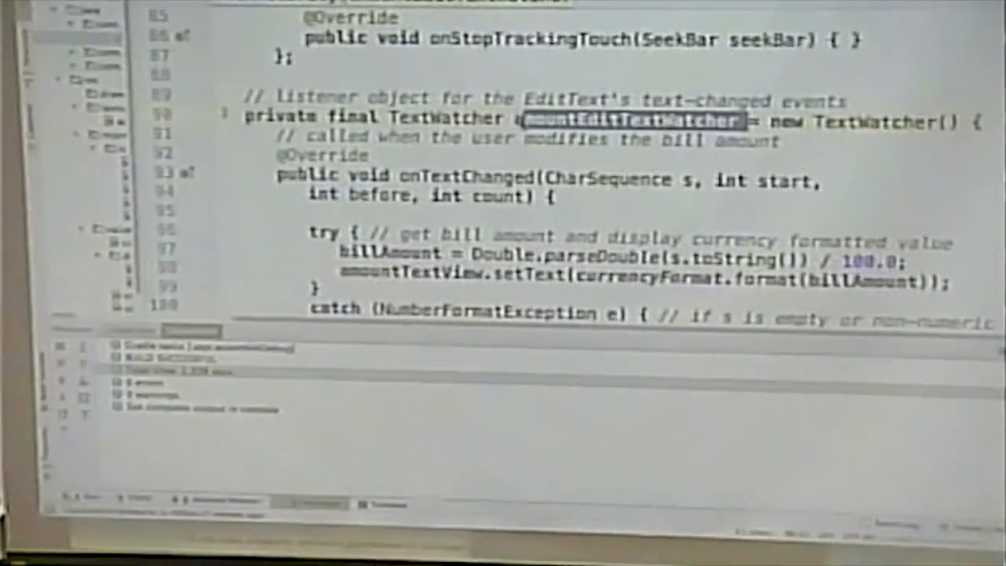
pyautogui.scroll(-3)
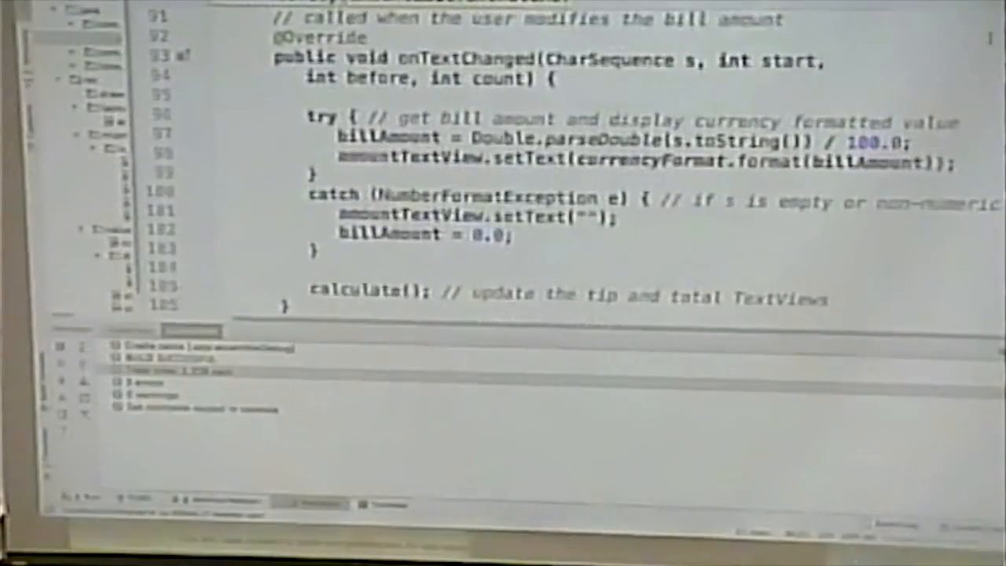
pyautogui.scroll(-3)
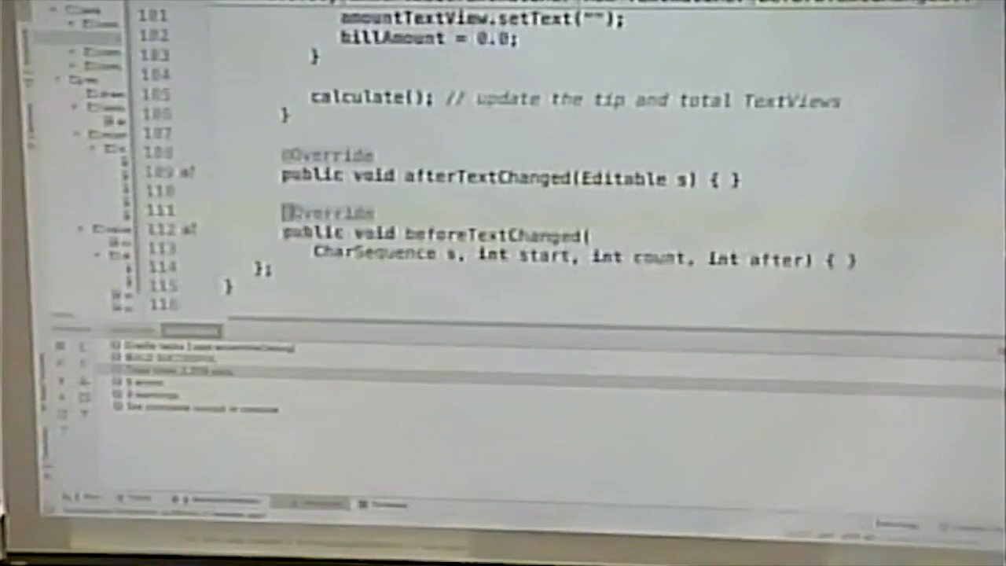
pyautogui.moveTo(283, 213); pyautogui.dragTo(857, 259)
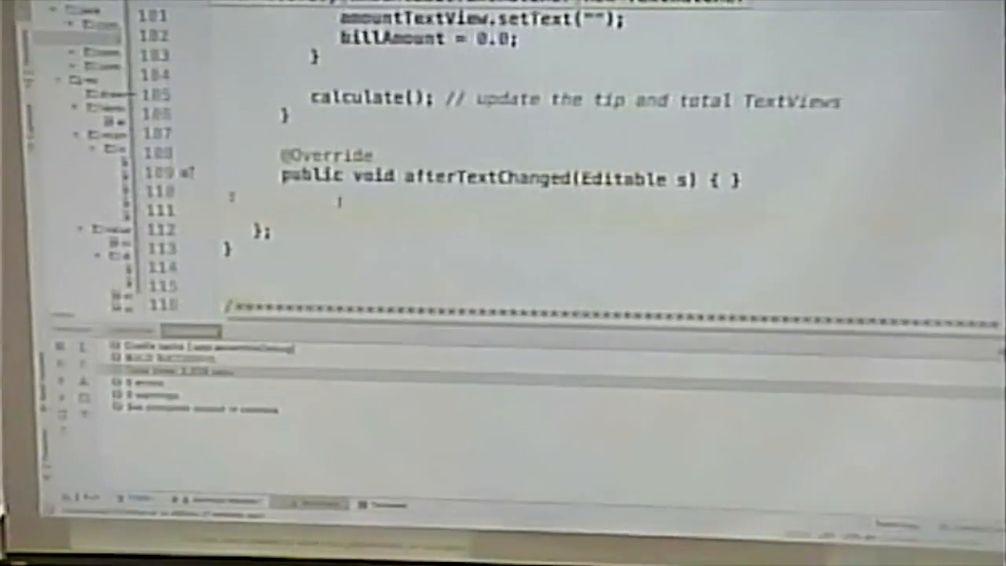
pyautogui.scroll(3)
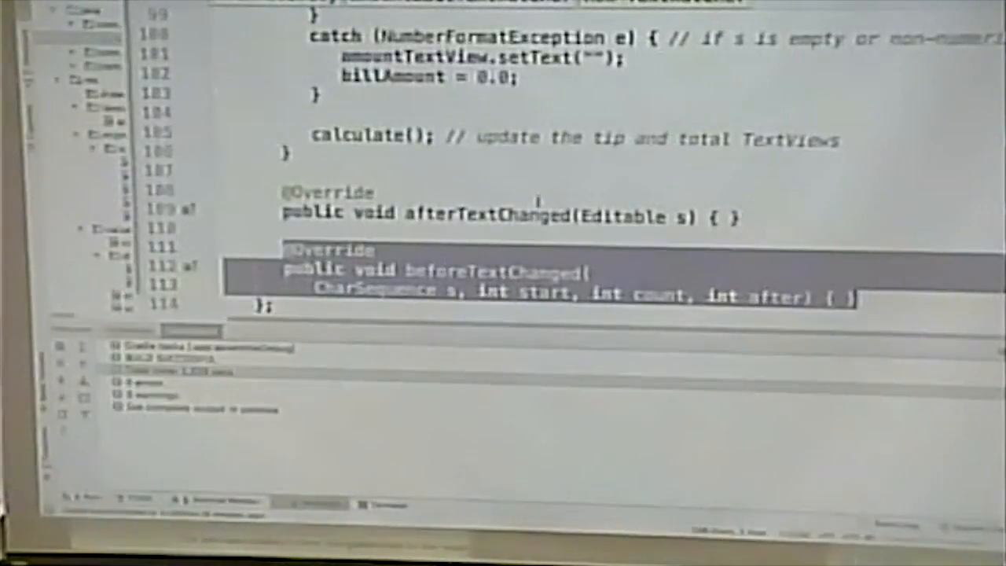
pyautogui.scroll(3)
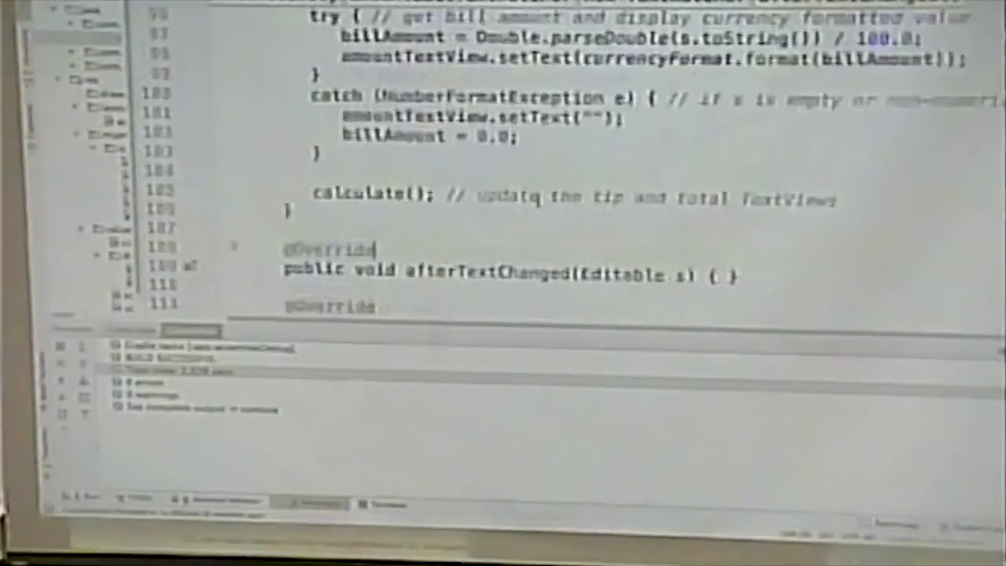
pyautogui.scroll(3)
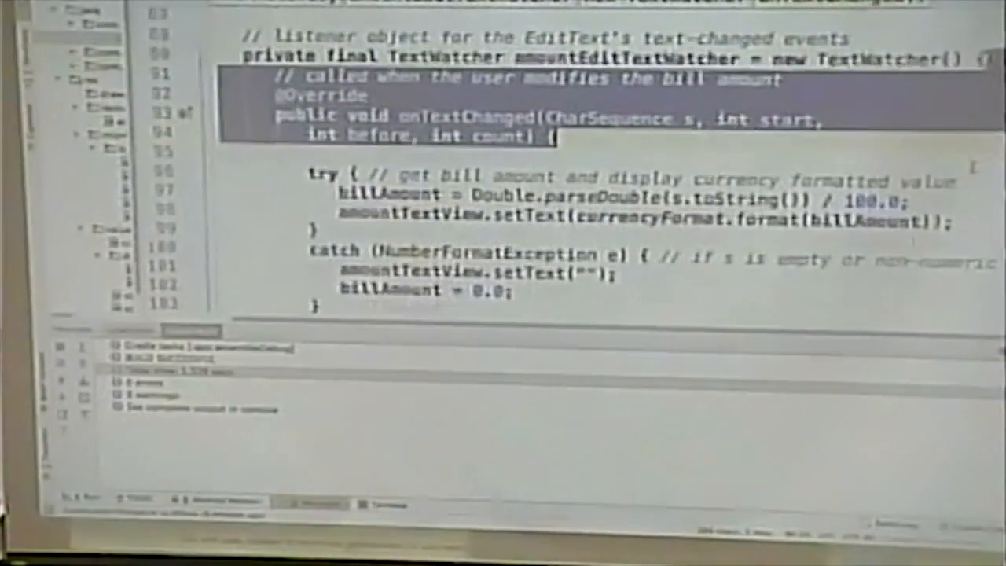
pyautogui.scroll(-3)
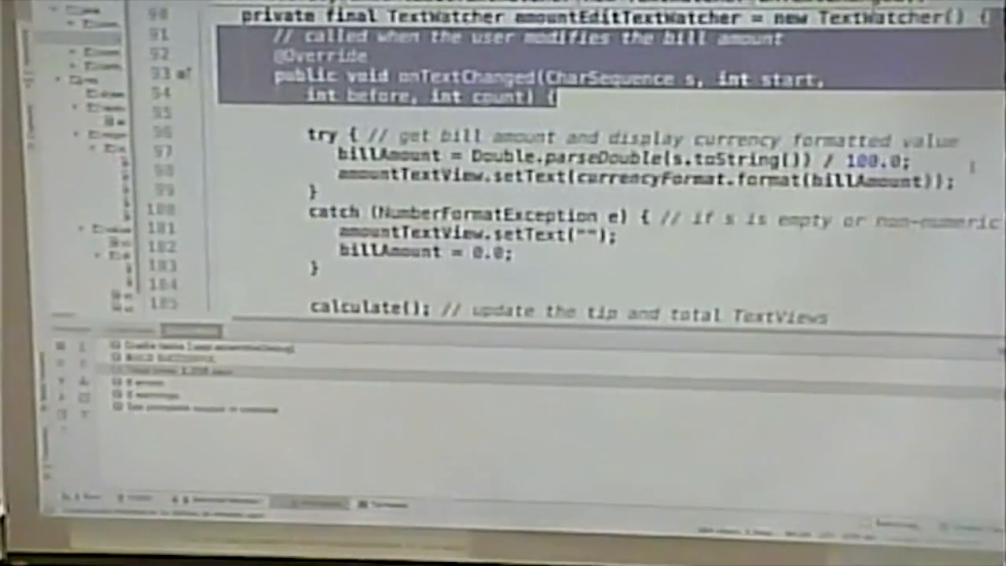
pyautogui.scroll(-3)
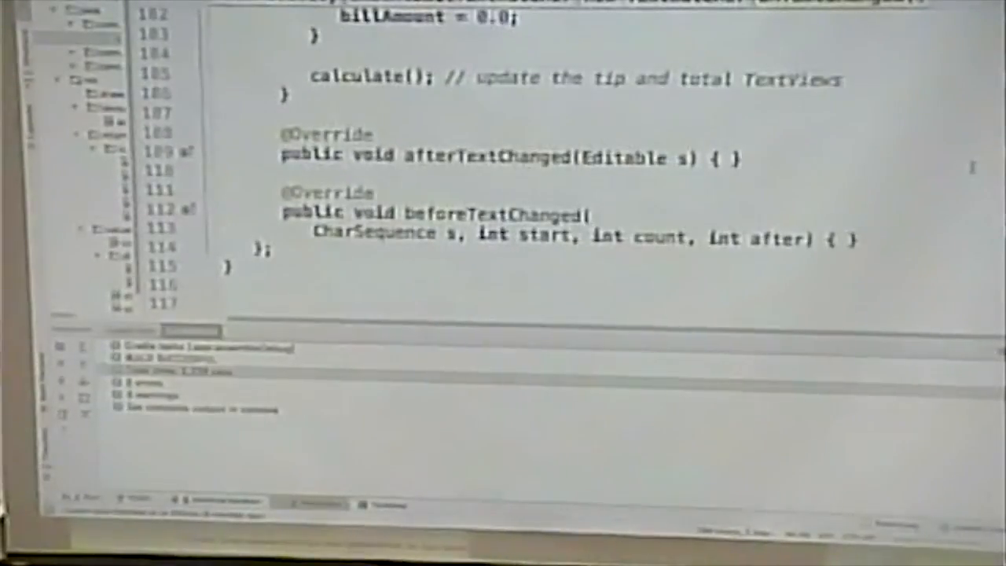
pyautogui.scroll(3)
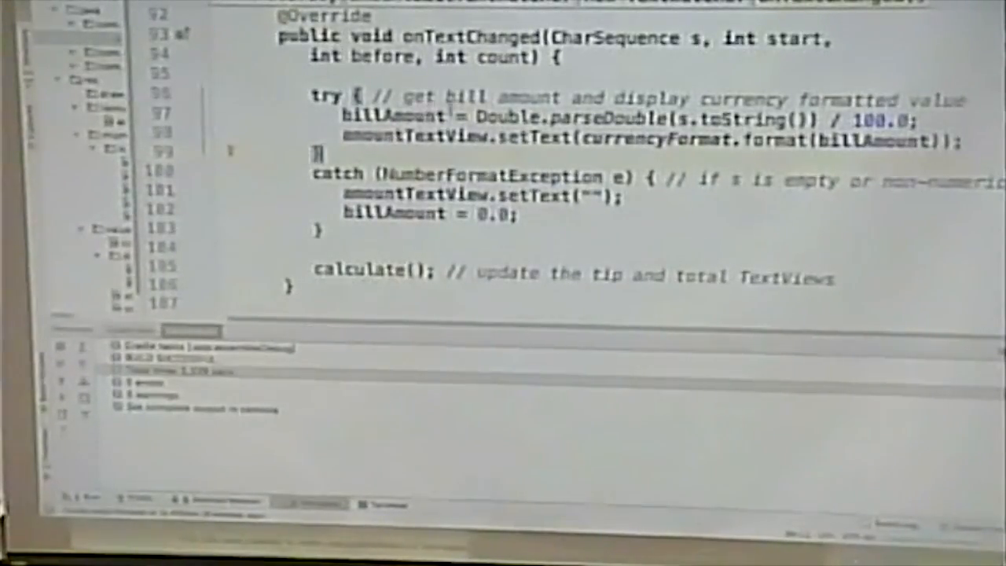
pyautogui.scroll(3)
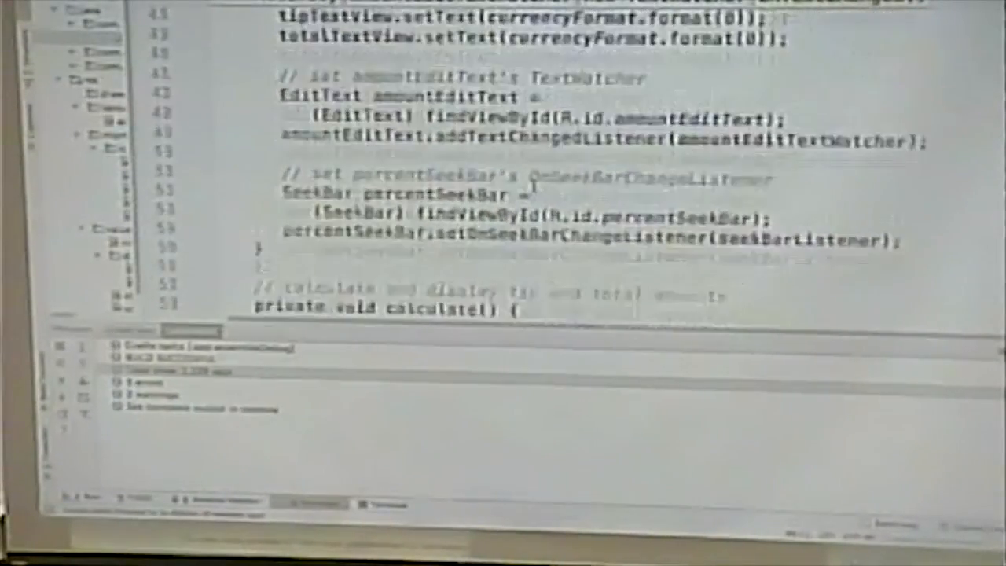
pyautogui.scroll(-3)
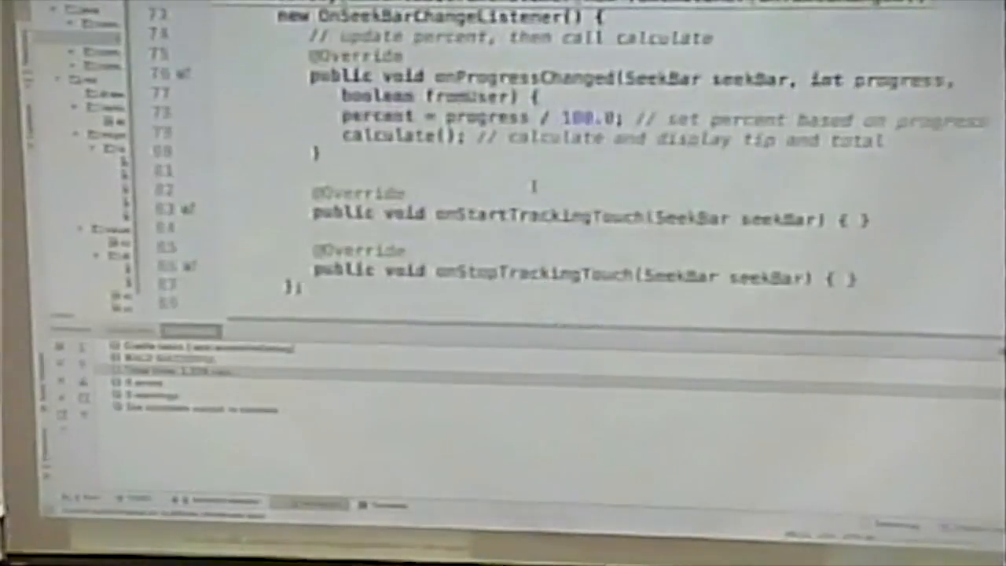
pyautogui.scroll(3)
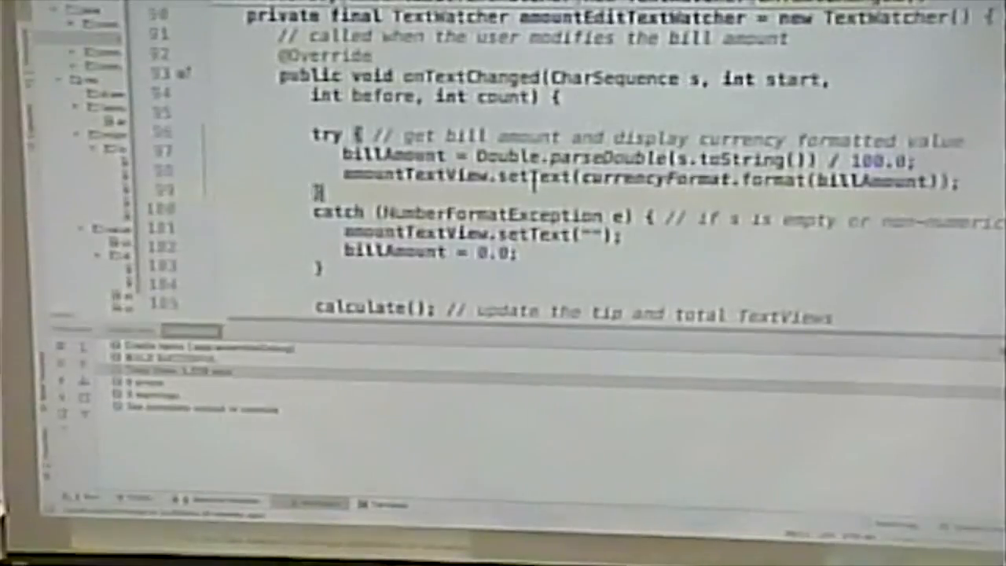
pyautogui.scroll(-3)
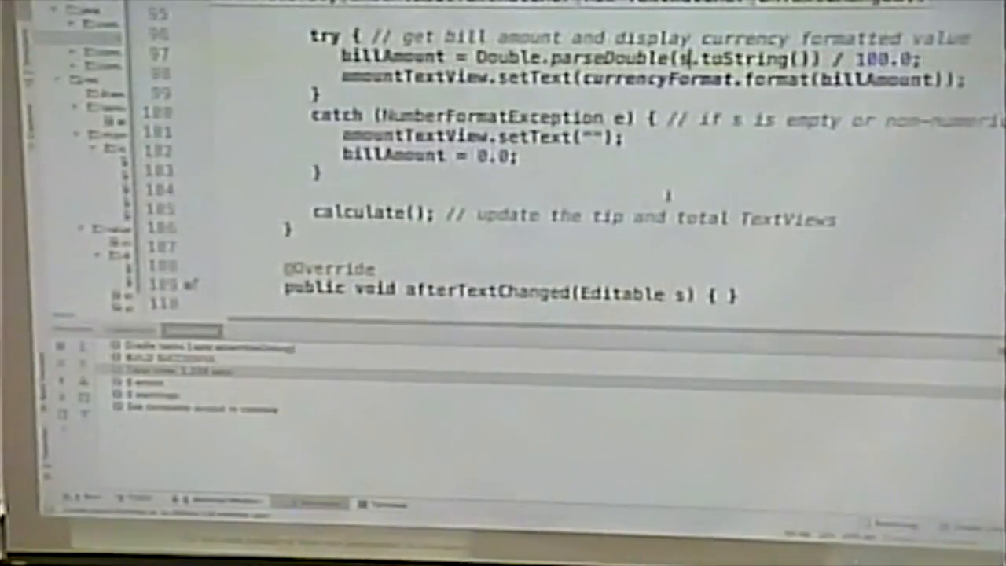
pyautogui.scroll(3)
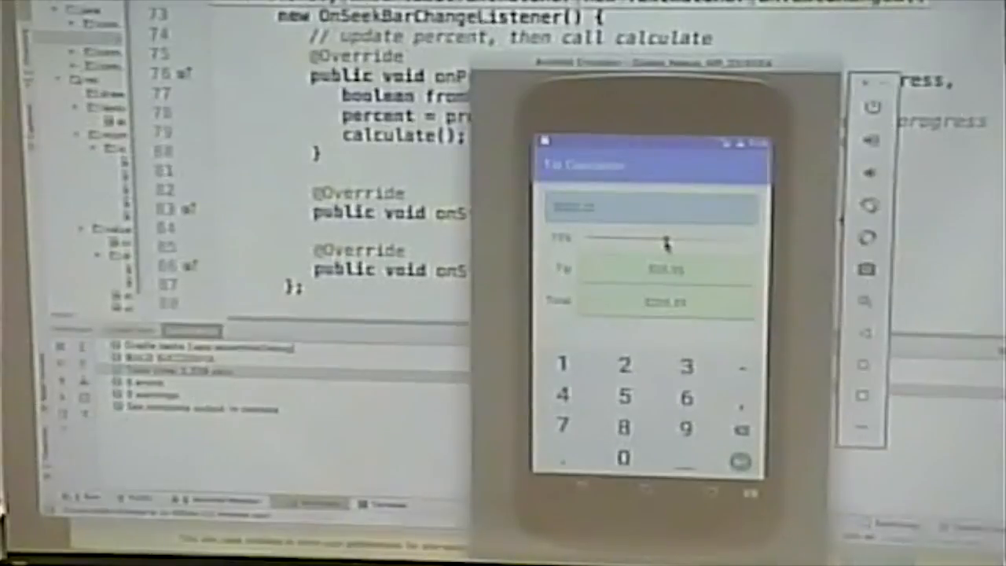
# Scroll up to calculate() and select the lines that set the tip and total text.
pyautogui.moveTo(664, 240); pyautogui.dragTo(621, 240)
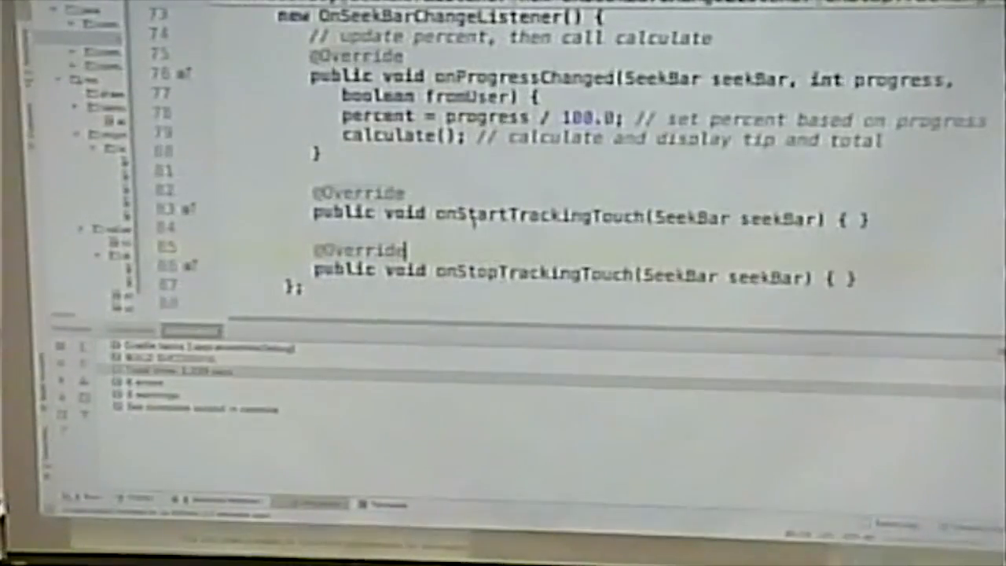
pyautogui.scroll(3)
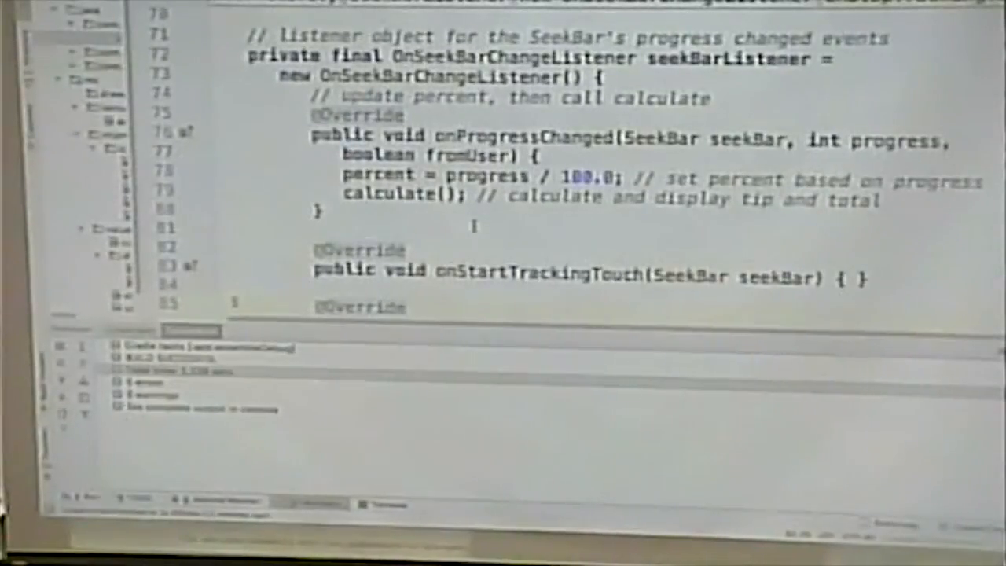
pyautogui.scroll(3)
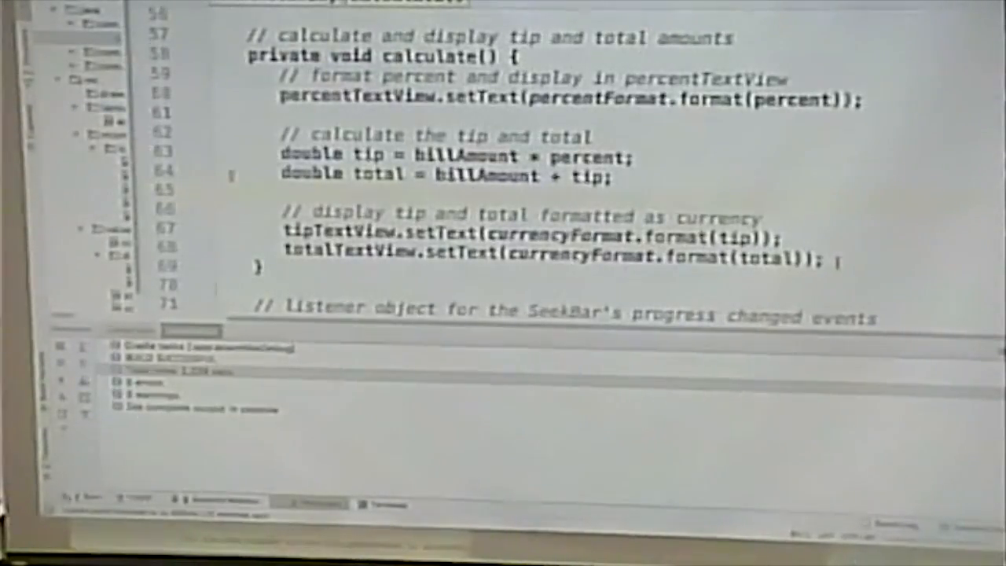
pyautogui.moveTo(282, 215); pyautogui.dragTo(833, 262)
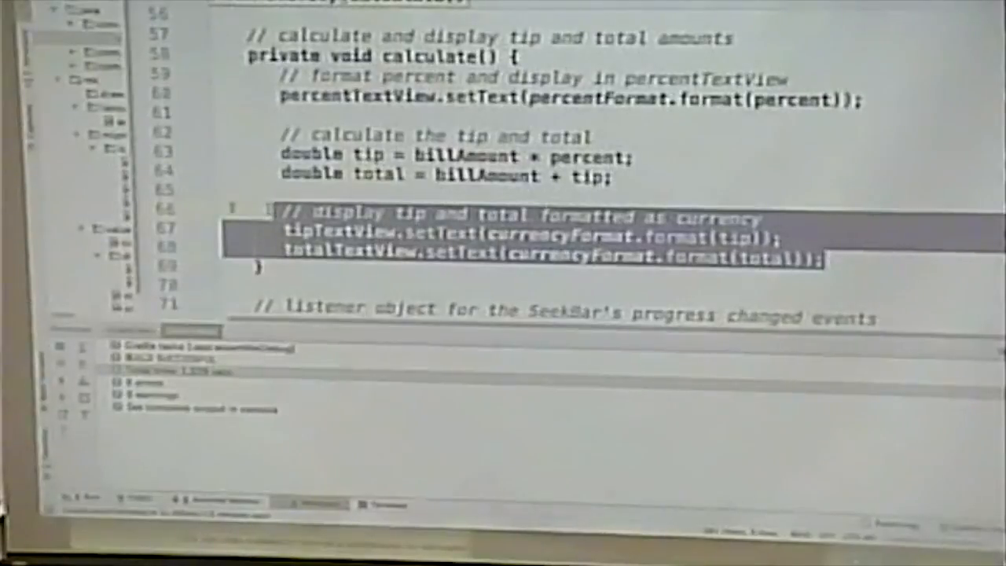
pyautogui.scroll(3)
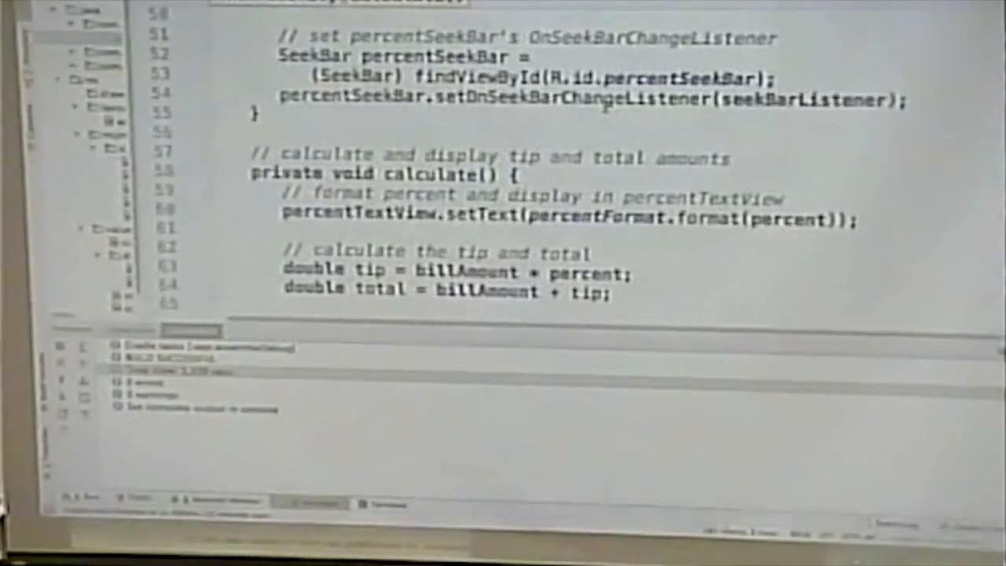
pyautogui.scroll(-3)
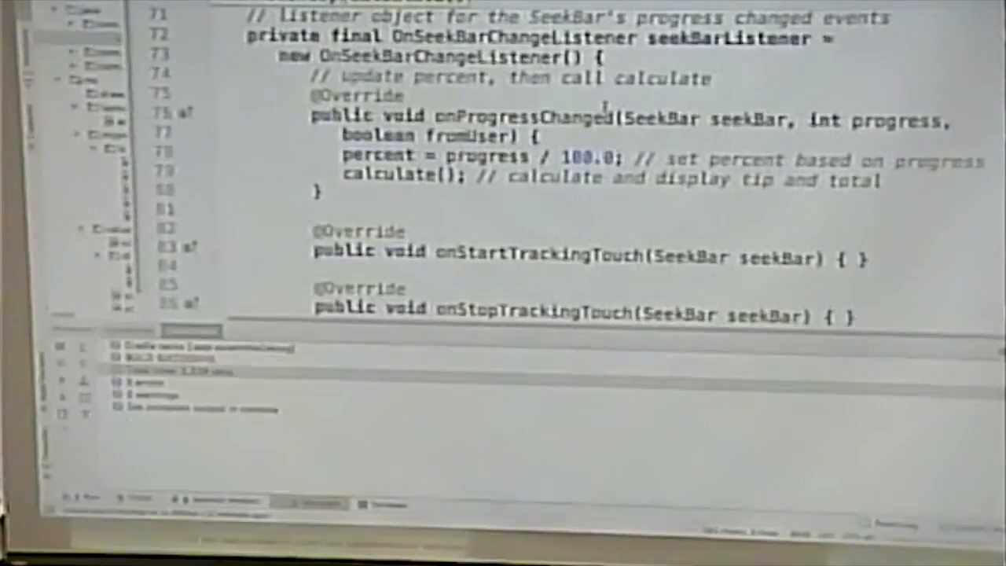
pyautogui.scroll(-3)
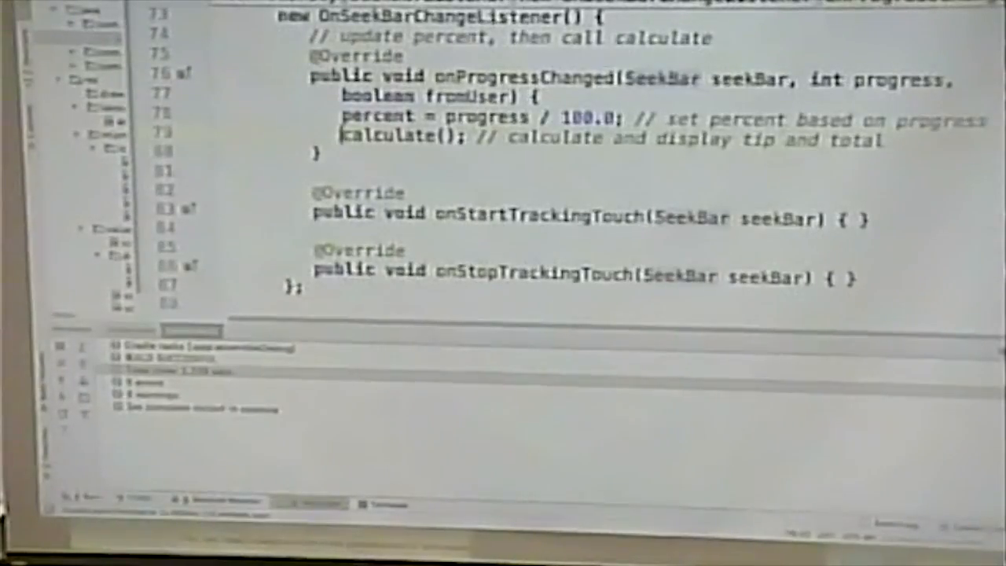
pyautogui.scroll(3)
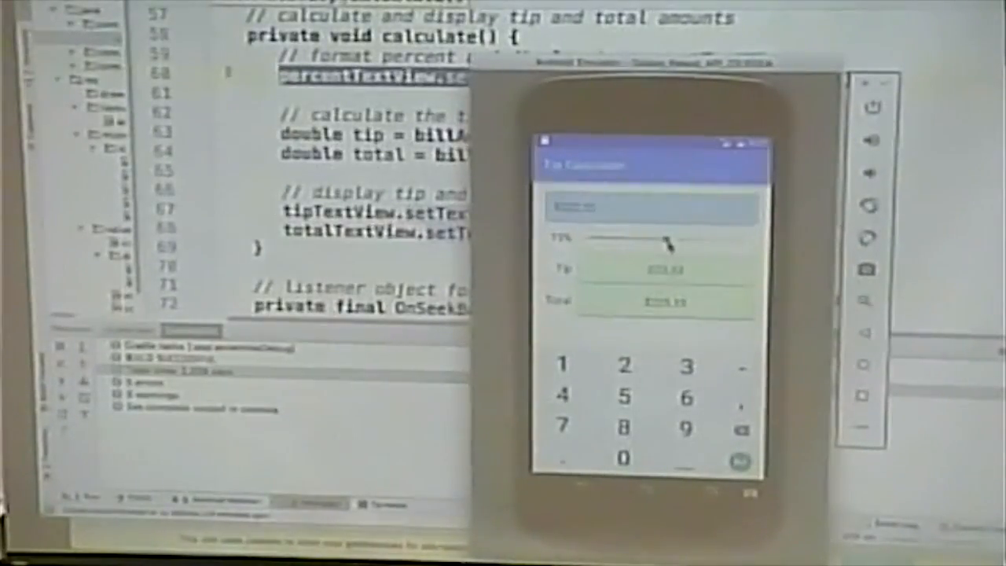
# Widen the Project panel so the res files are readable.
pyautogui.moveTo(668, 240); pyautogui.dragTo(699, 240)
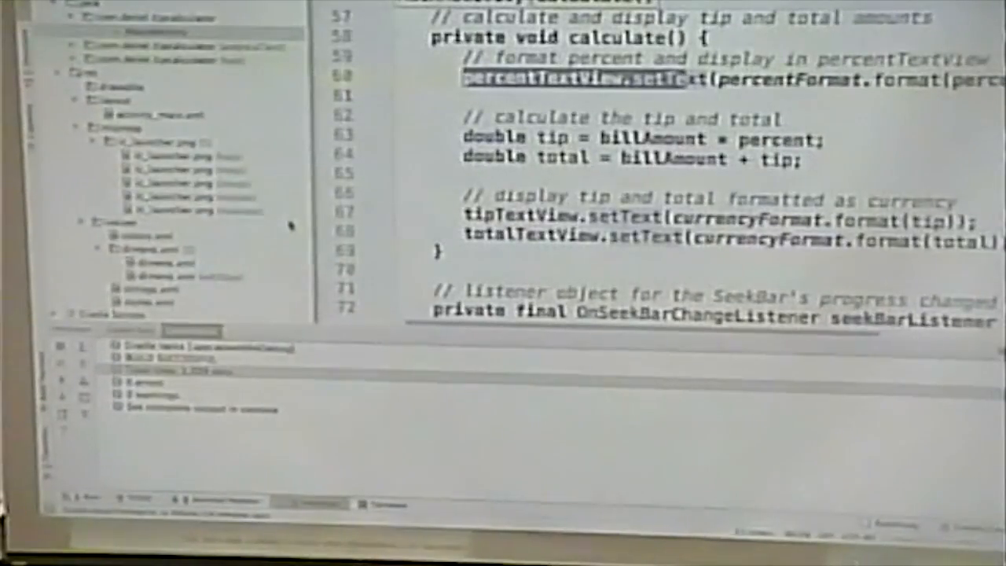
# Open res/values/strings.xml in the editor.
pyautogui.doubleClick(145, 290)
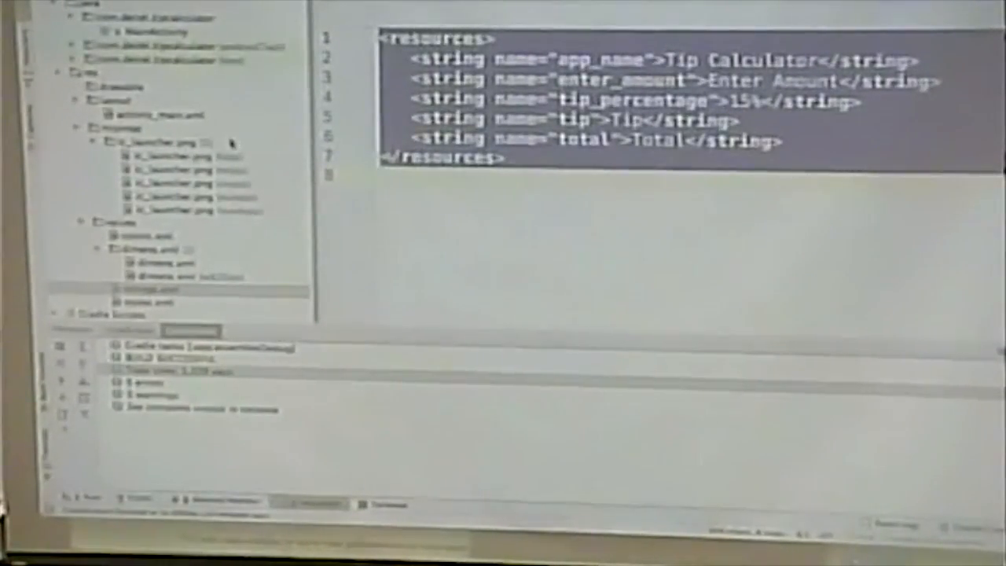
pyautogui.click(181, 158)
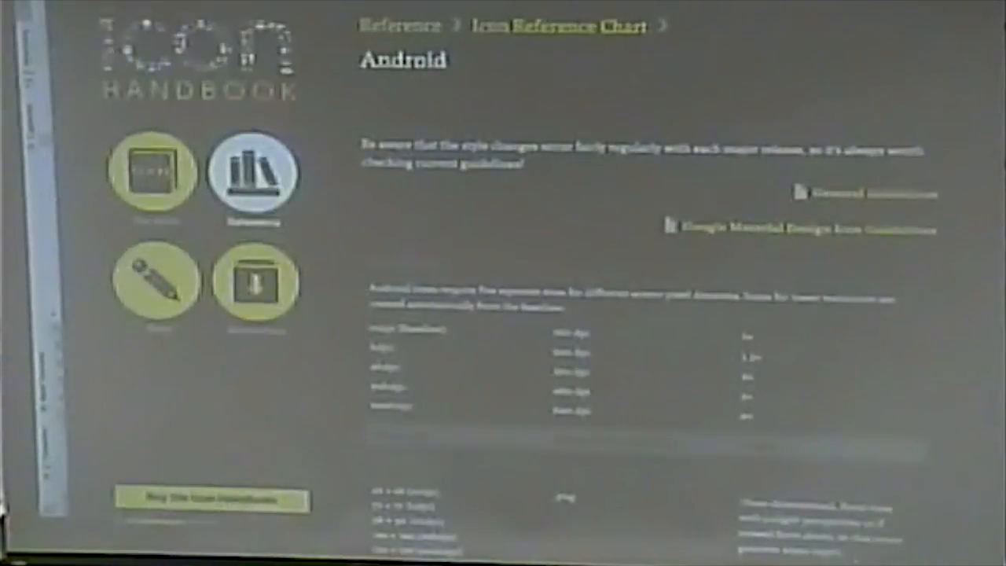
# Scroll through the Android launcher icon density size table.
pyautogui.scroll(-3)
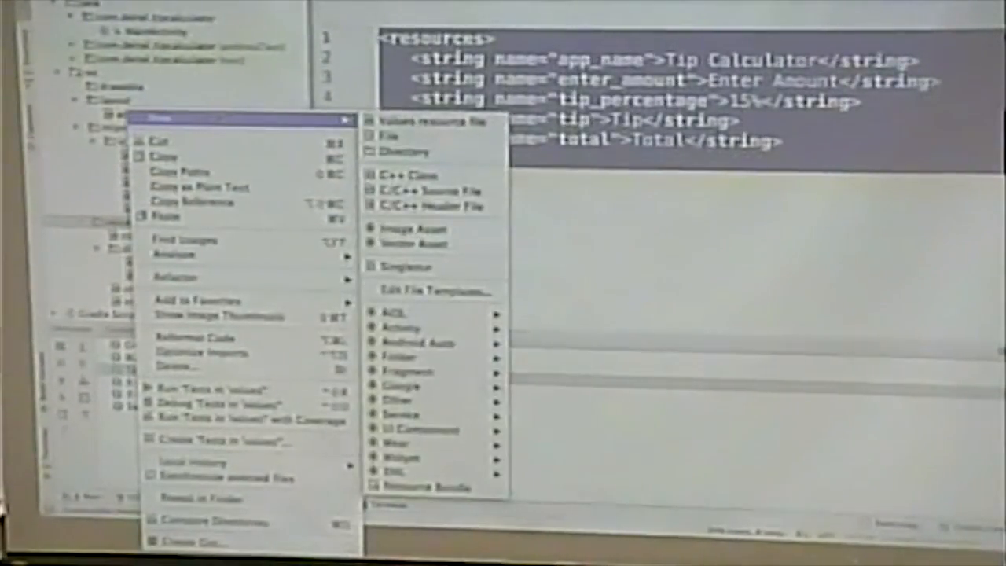
pyautogui.moveTo(403, 135)
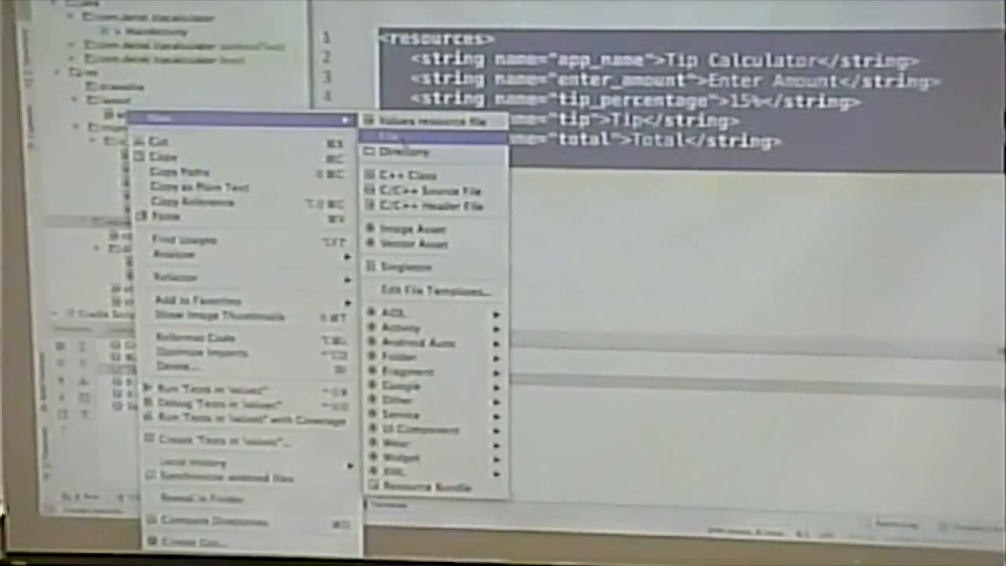
# Start a new values resource file and name it 'strings'.
pyautogui.click(425, 136)
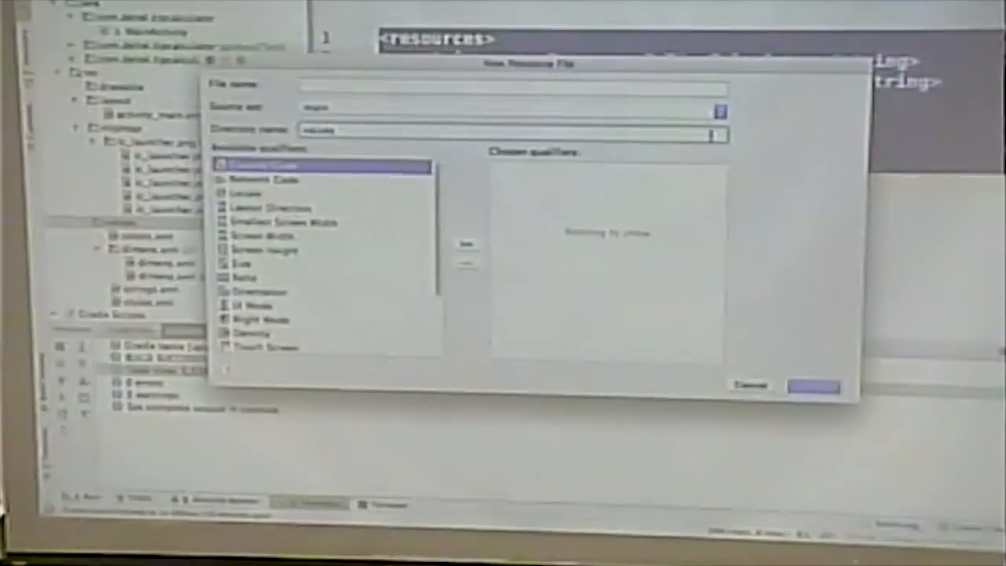
pyautogui.click(511, 87)
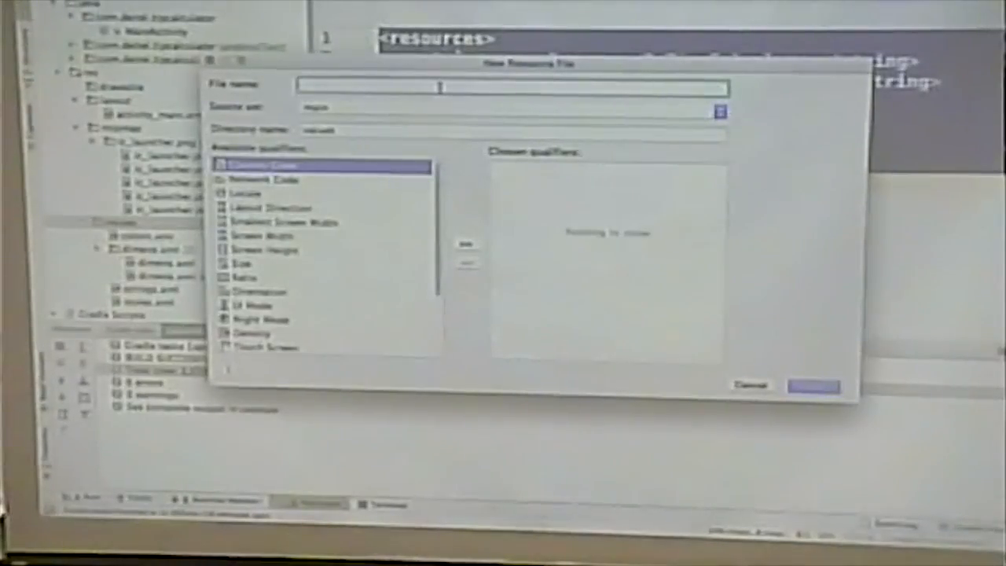
pyautogui.write('strings')
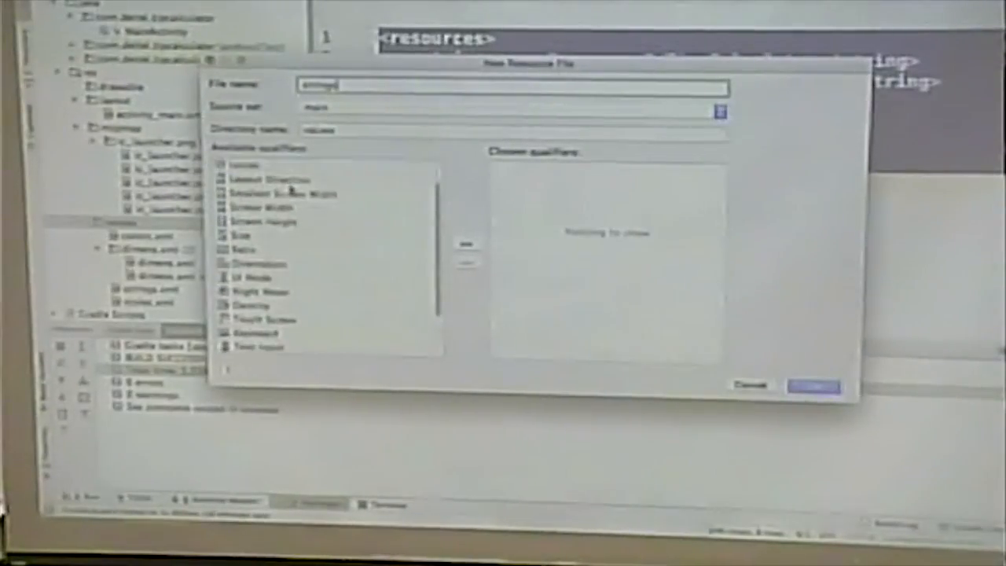
pyautogui.scroll(-3)
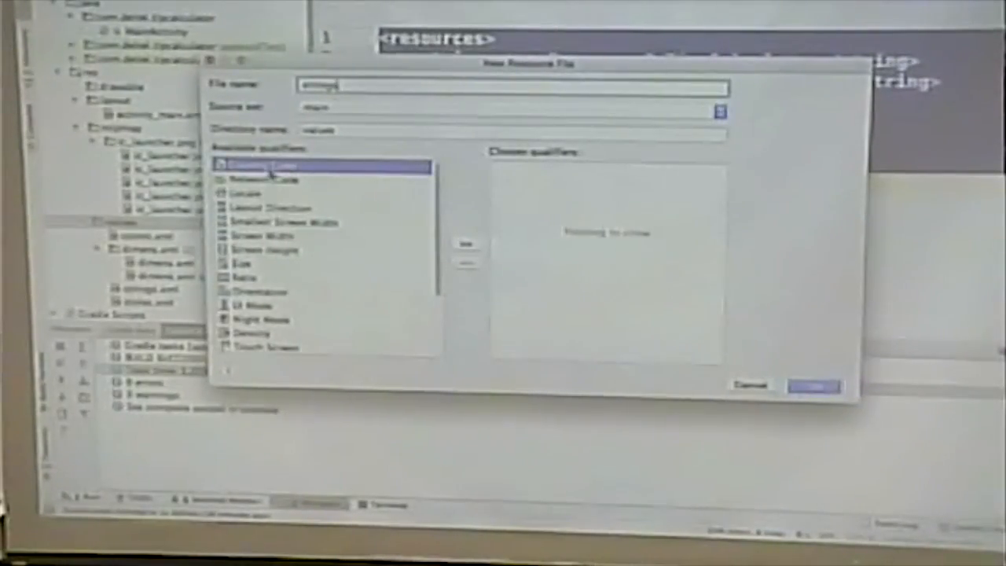
pyautogui.scroll(-3)
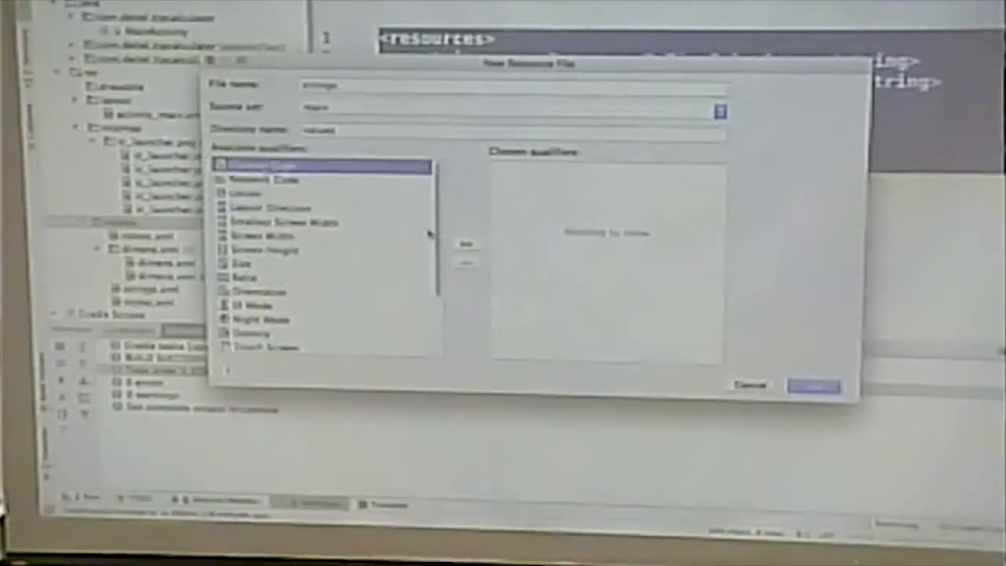
# Add the Locale qualifier set to fr: French, Any Region, and create the strings file.
pyautogui.click(466, 241)
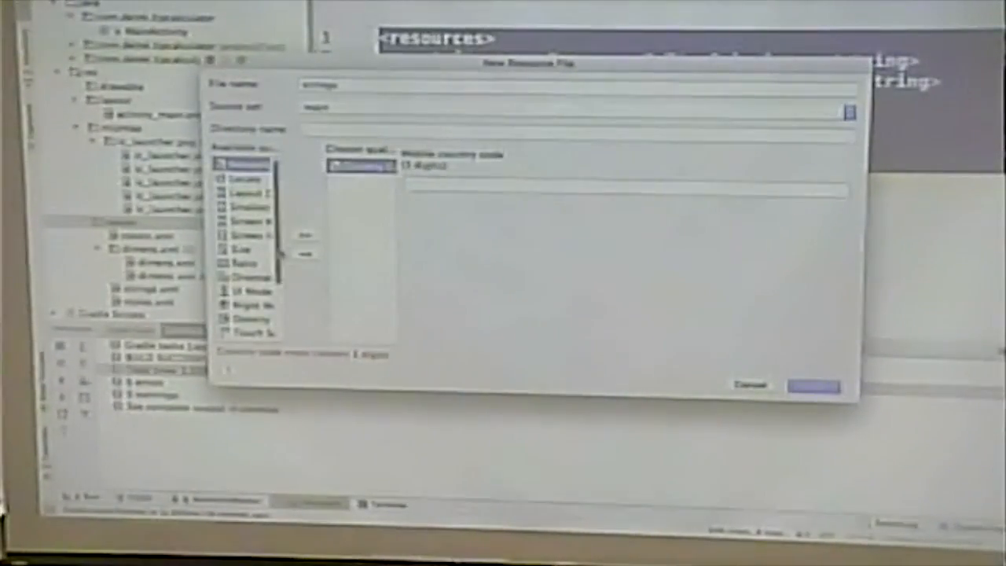
pyautogui.scroll(-3)
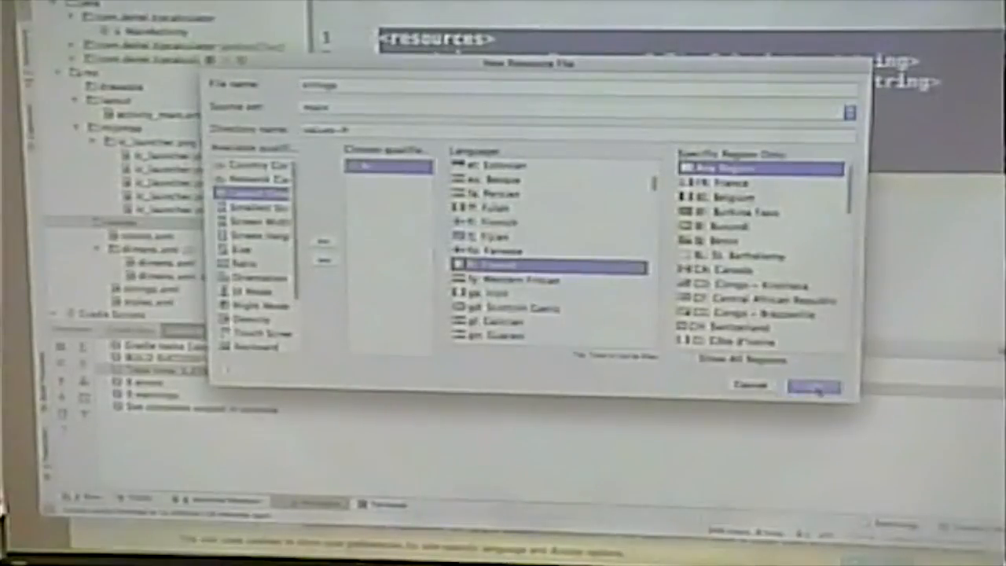
pyautogui.click(813, 386)
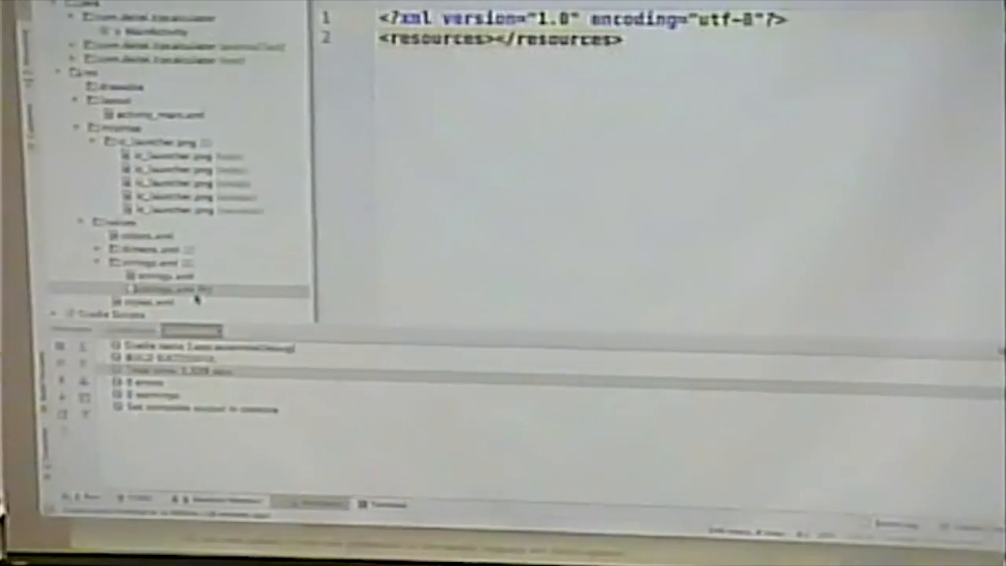
# Open strings.xml (fr) from values/strings.xml in the Project panel.
pyautogui.click(173, 288)
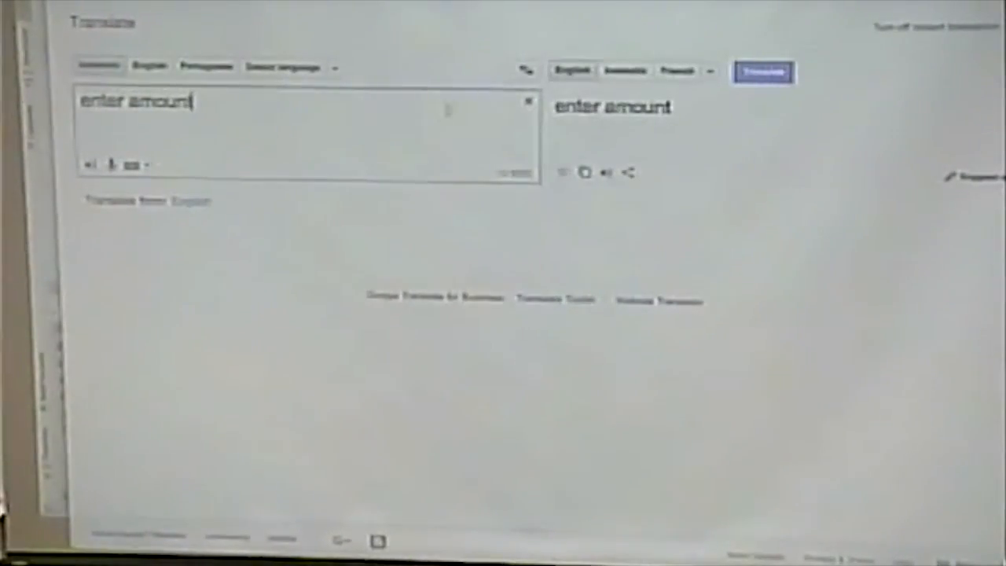
# Set French as the target language and enter 'tip cal' for translation.
pyautogui.click(762, 72)
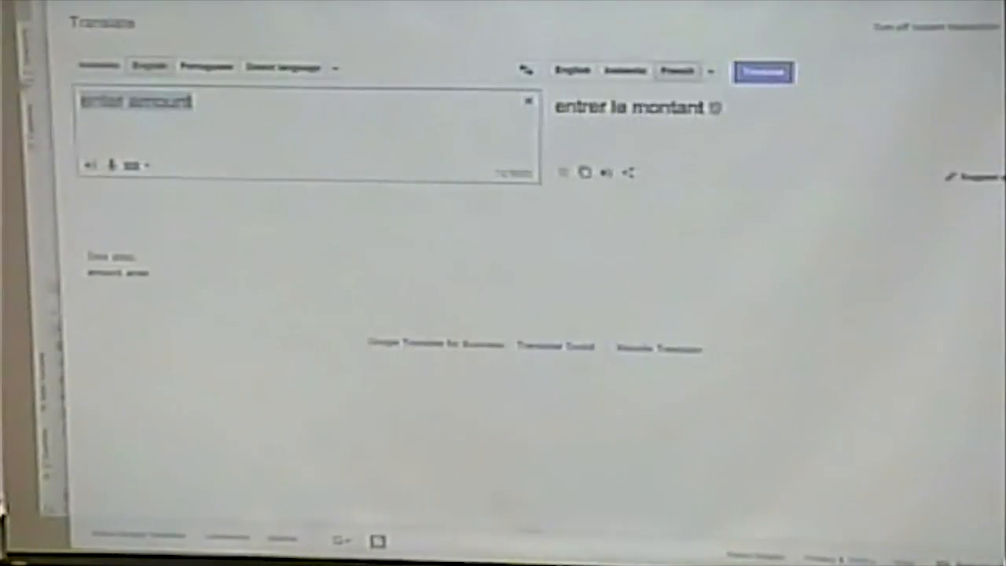
pyautogui.write('tip cal')
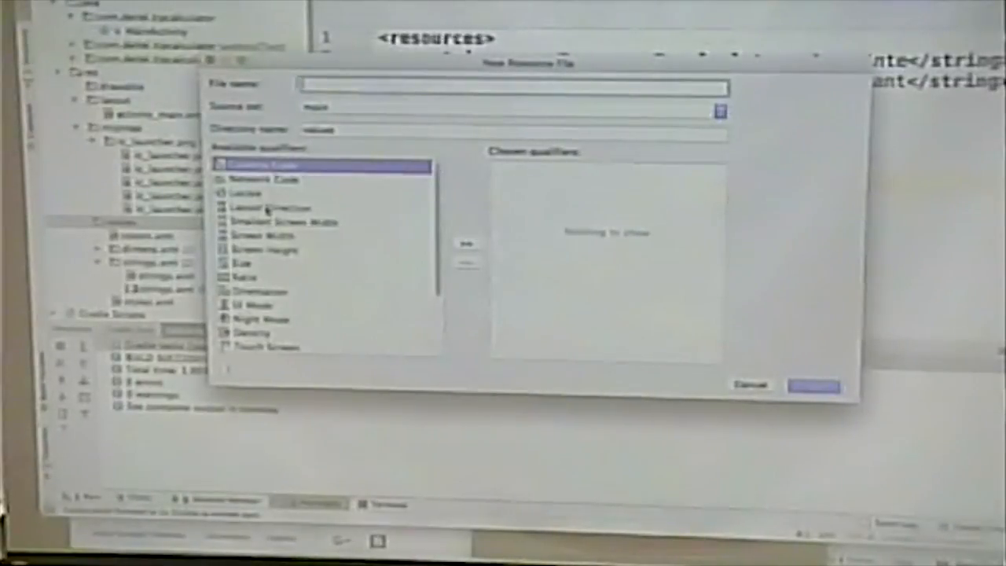
# Name the file 'color', set its Locale qualifier to French, and create it.
pyautogui.write('colors')
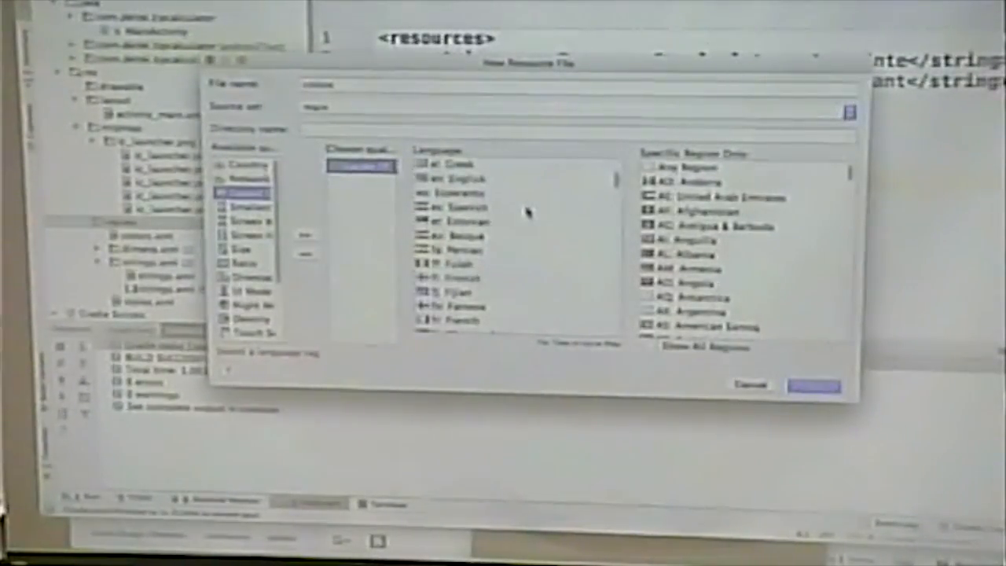
pyautogui.click(510, 295)
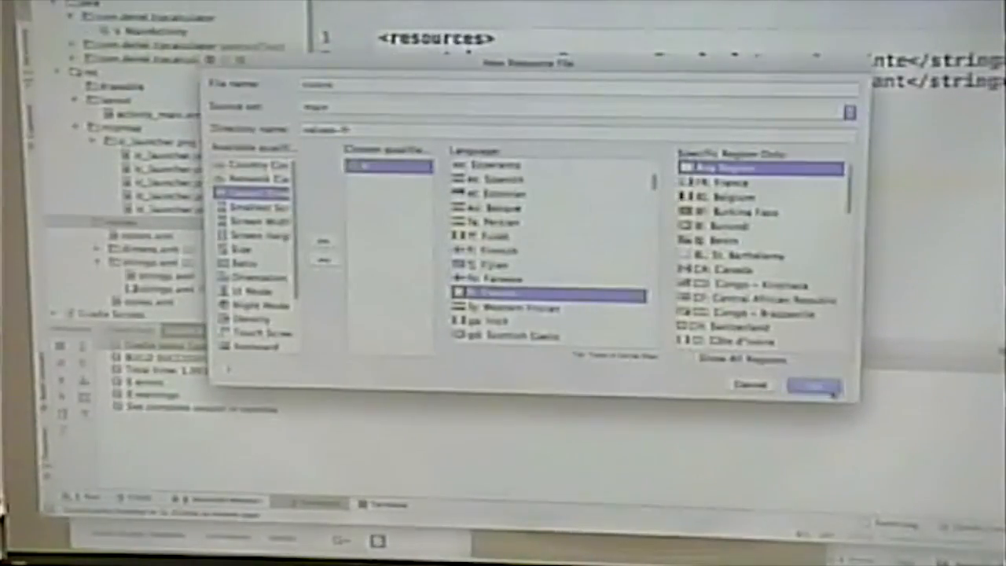
pyautogui.click(813, 385)
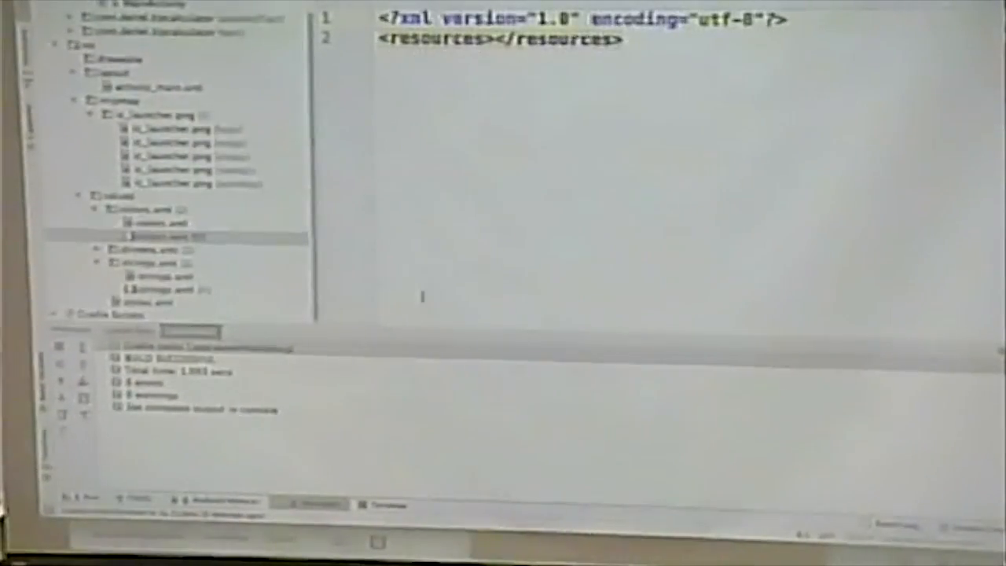
# Enter the colour definitions, starting with colorPrimary #2196f3, into the French colors file.
pyautogui.write('<color name="colorPrimary">#2196f3</color>')
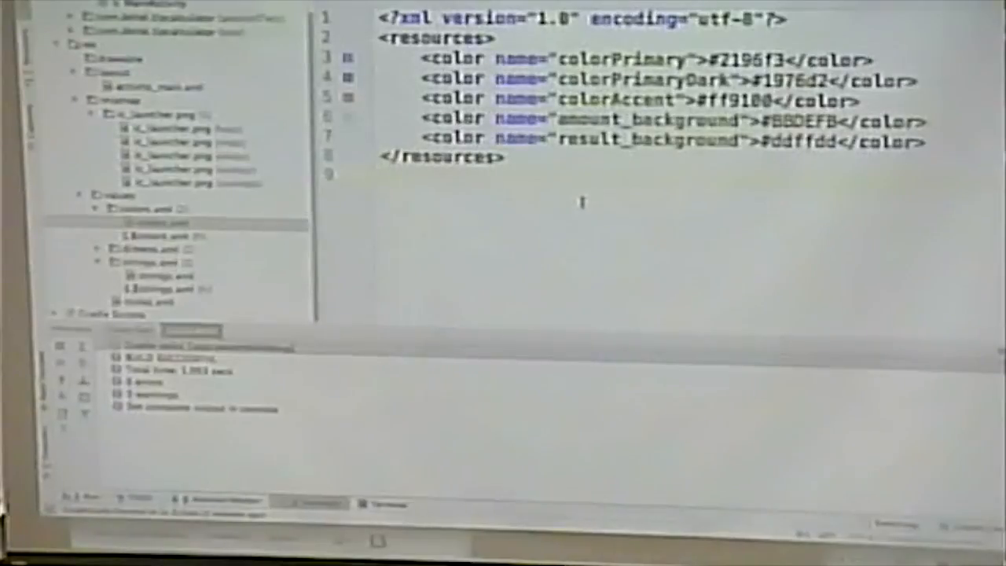
pyautogui.press('ctrl+a')
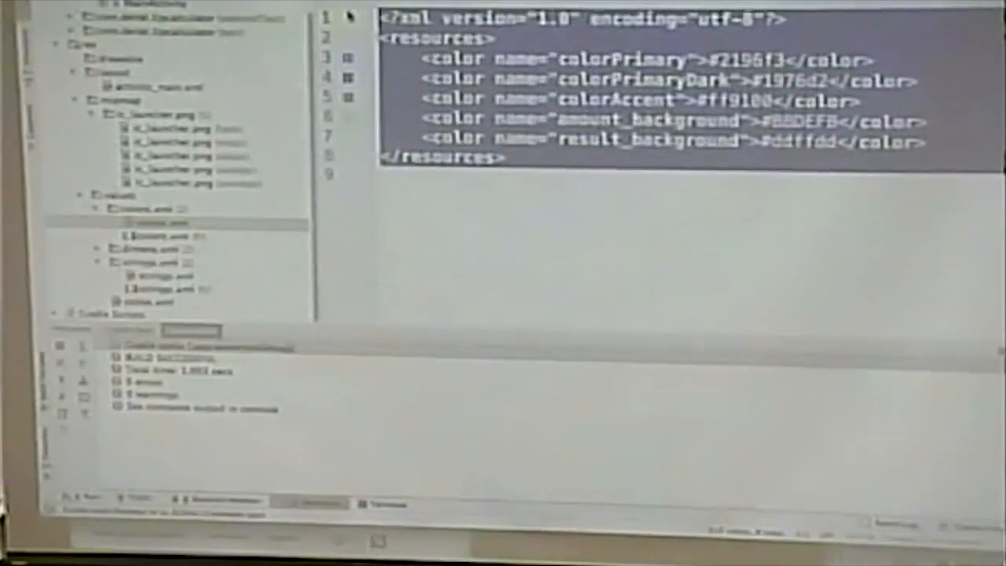
pyautogui.click(157, 238)
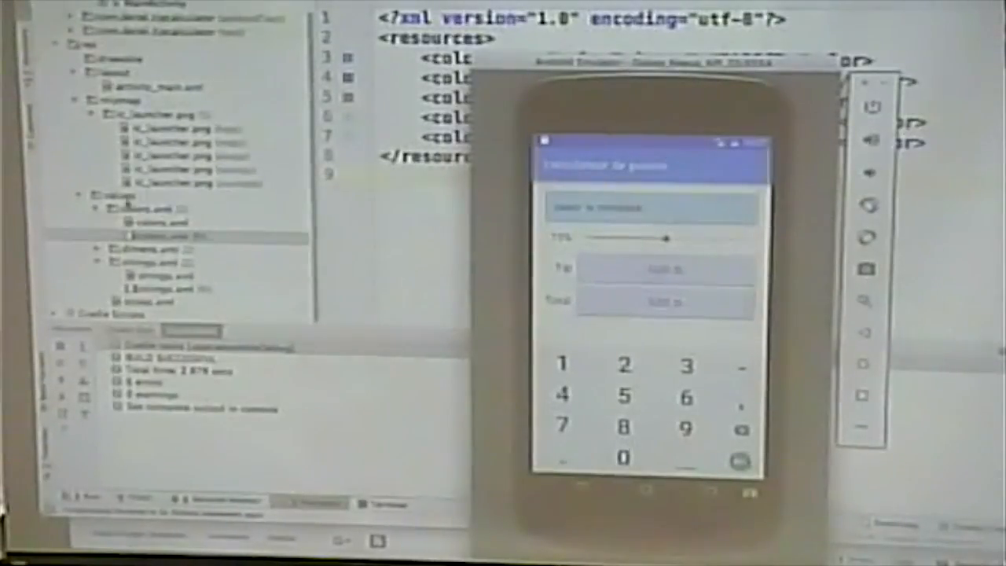
# Open the context menu to add a new resource file.
pyautogui.rightClick(157, 145)
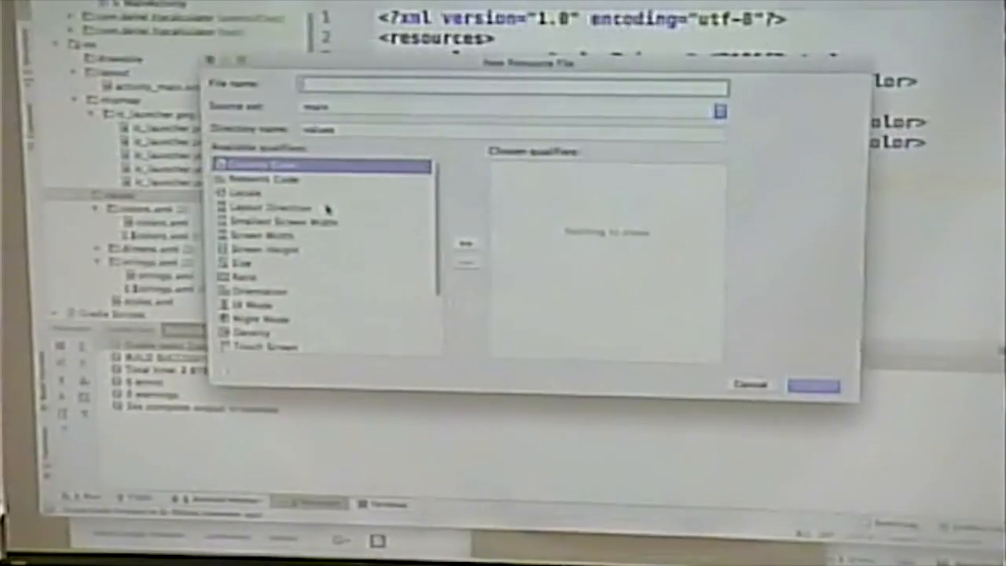
# Scroll the Available qualifiers list in the New Resource File dialog.
pyautogui.scroll(-3)
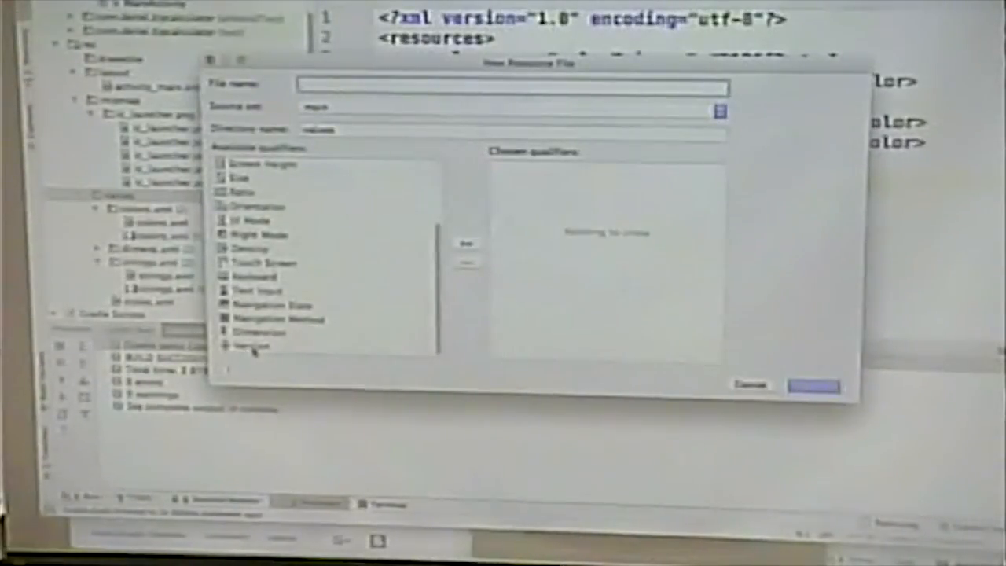